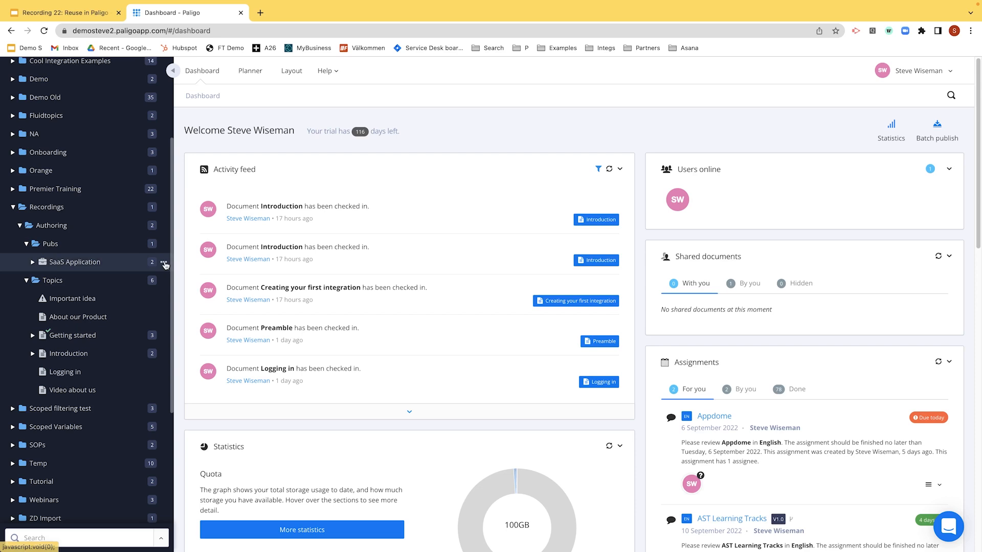
Show the SaaS Application structure with Introduction and Logging in expanded to their nested topics
{"action": "right_click", "coordinate": [163, 261]}
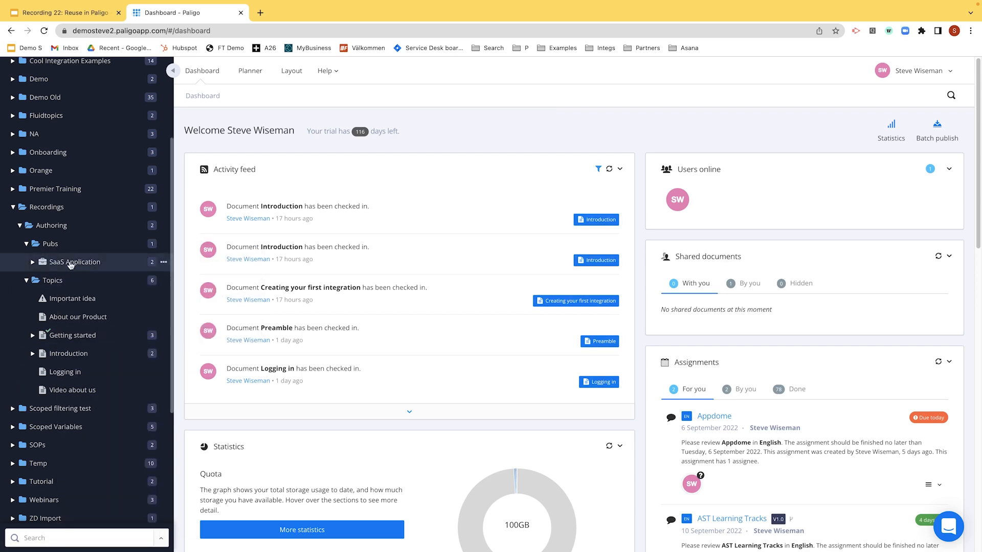
{"action": "mouse_move", "coordinate": [73, 262]}
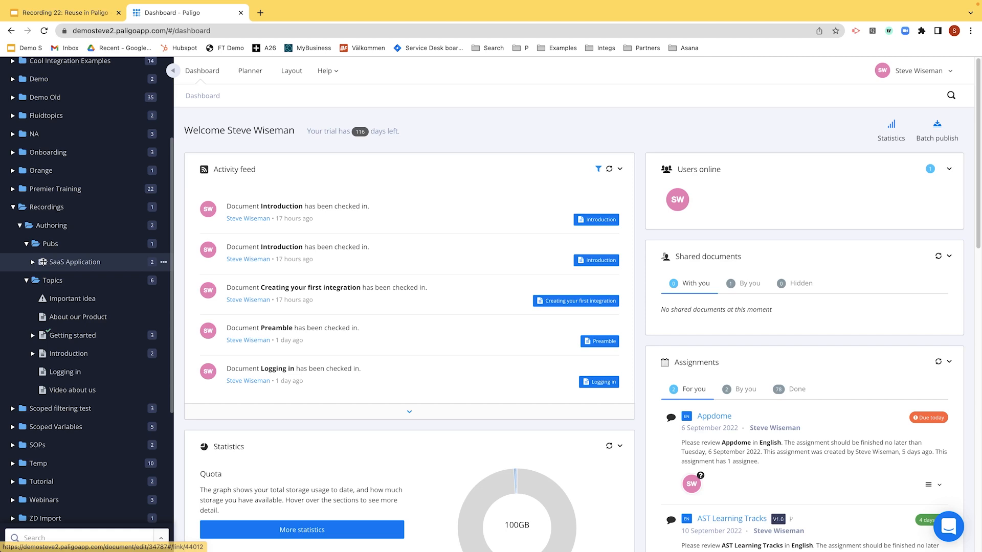
{"action": "mouse_move", "coordinate": [68, 266]}
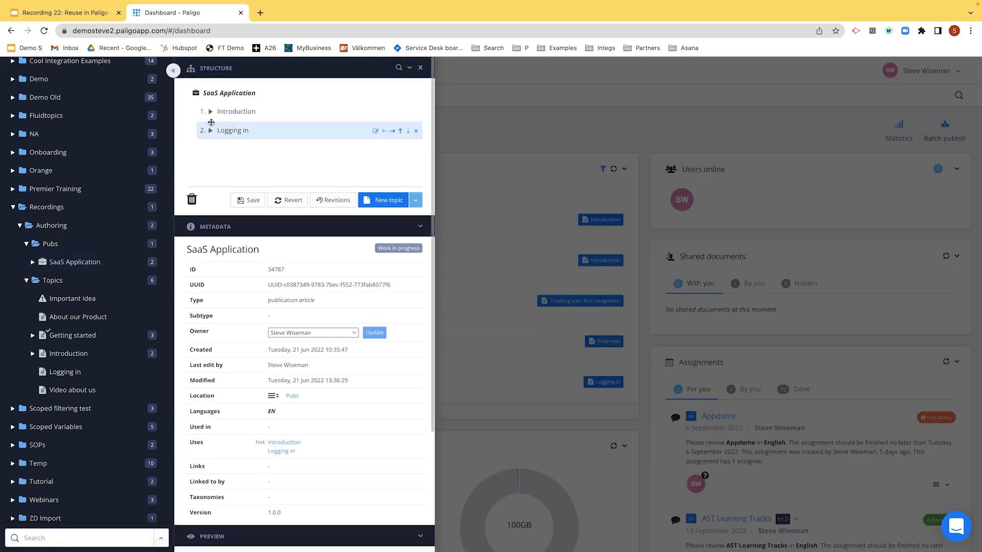
{"action": "left_click", "coordinate": [211, 111]}
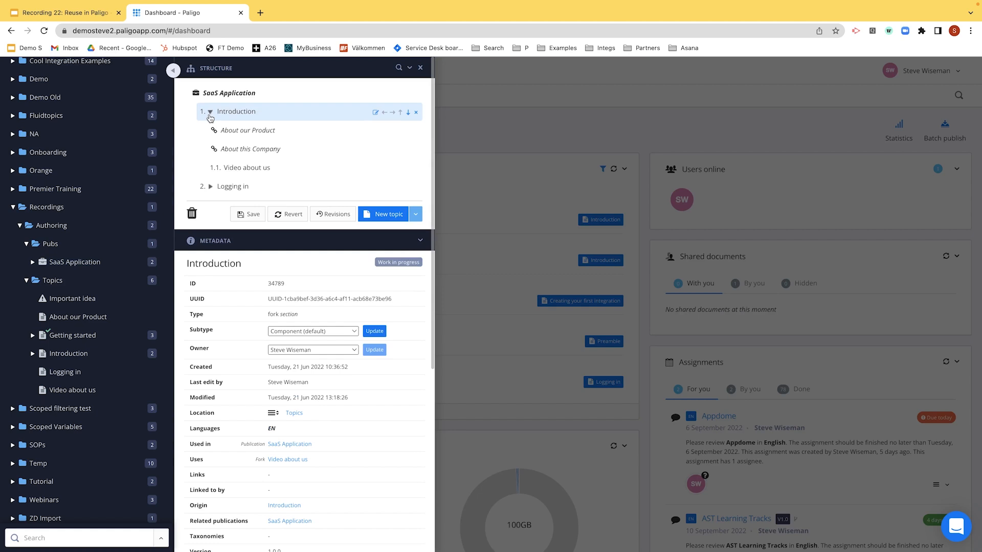
{"action": "left_click", "coordinate": [228, 186]}
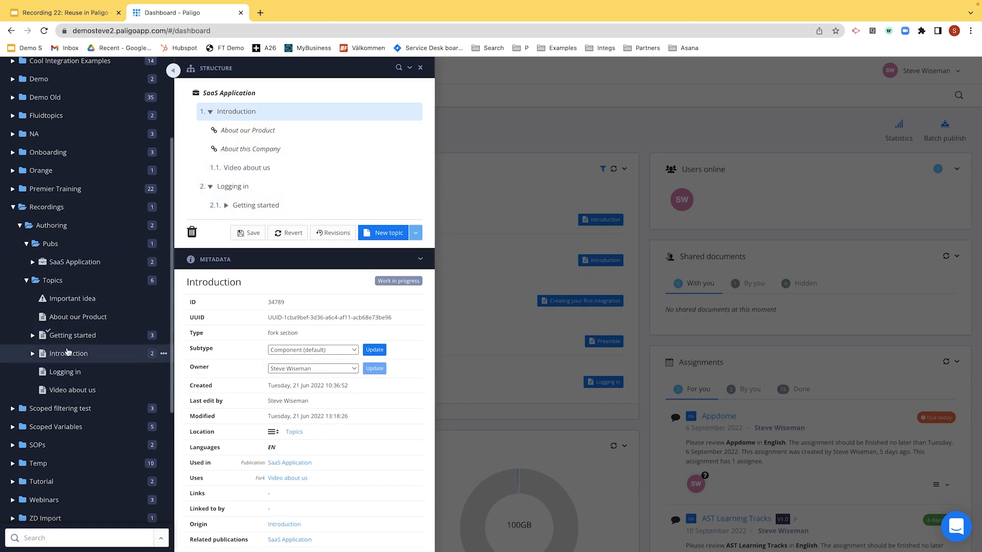
From Tutorial Topics, add Publishing with Reusing Content nested under it to the structure and save
{"action": "scroll", "scroll_direction": "down", "scroll_amount": 3}
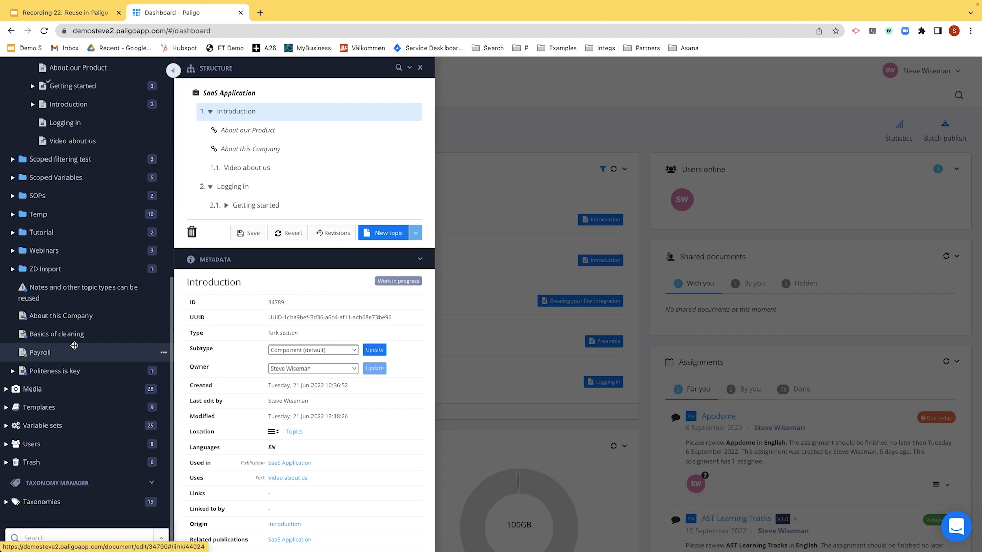
{"action": "mouse_move", "coordinate": [41, 232]}
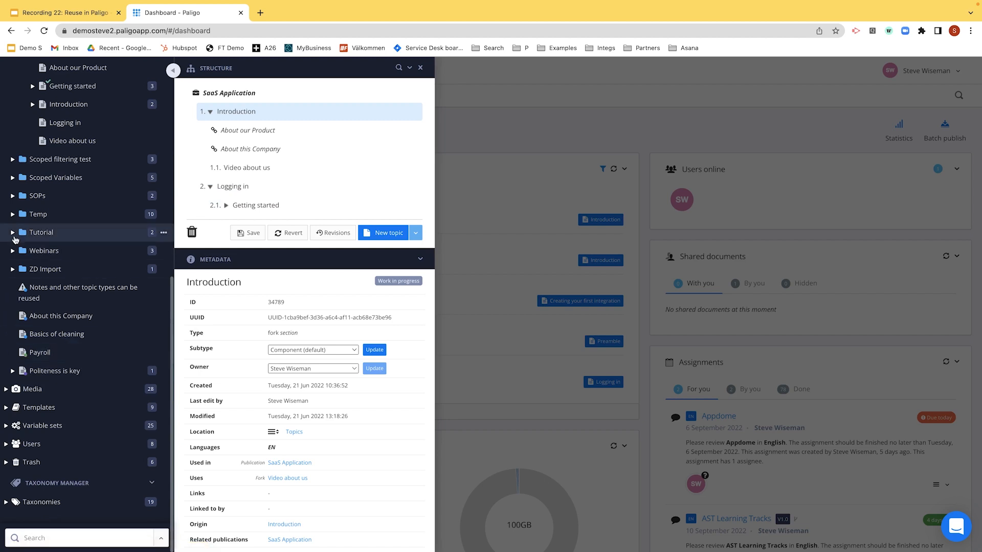
{"action": "left_click", "coordinate": [12, 232]}
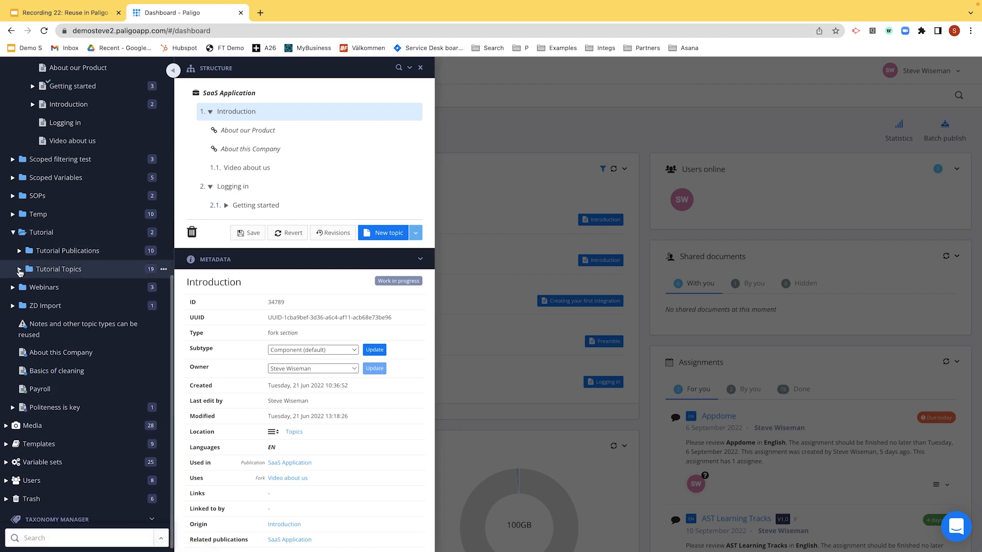
{"action": "left_click", "coordinate": [21, 269]}
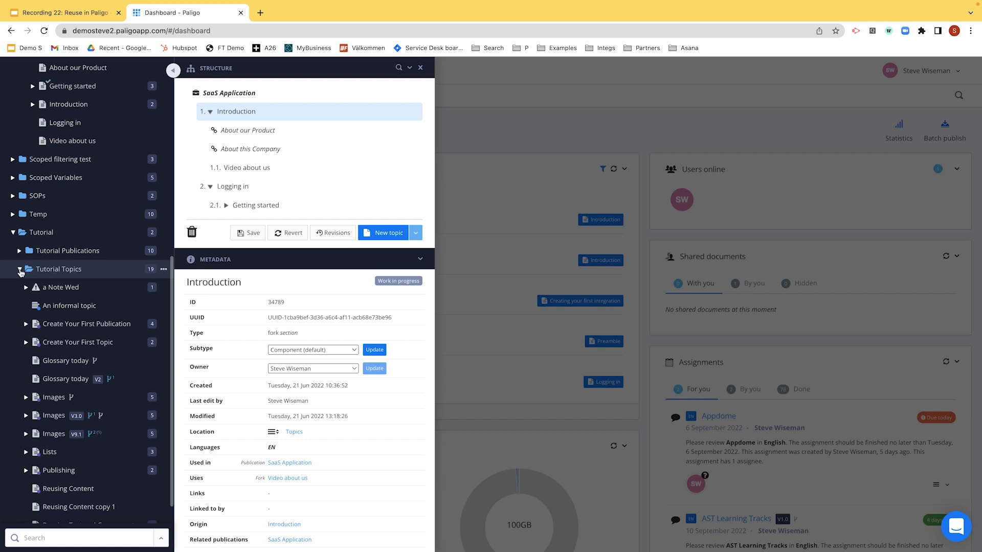
{"action": "scroll", "scroll_direction": "down", "scroll_amount": 3}
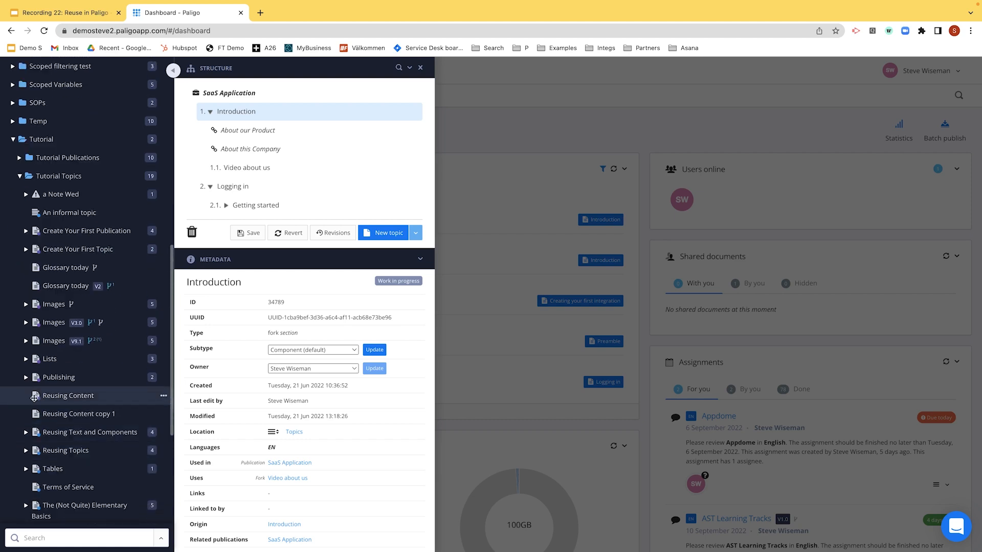
{"action": "mouse_move", "coordinate": [58, 377]}
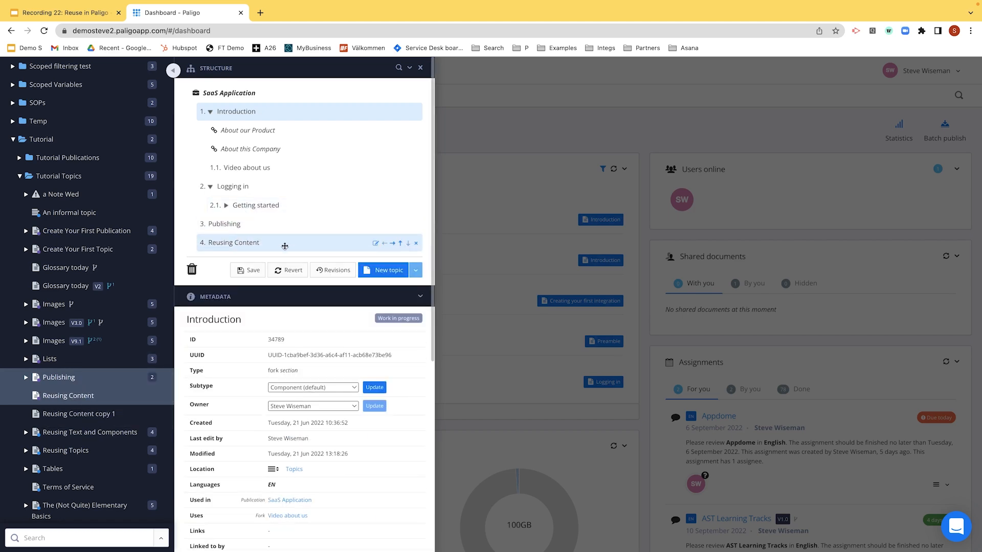
{"action": "left_click", "coordinate": [390, 243]}
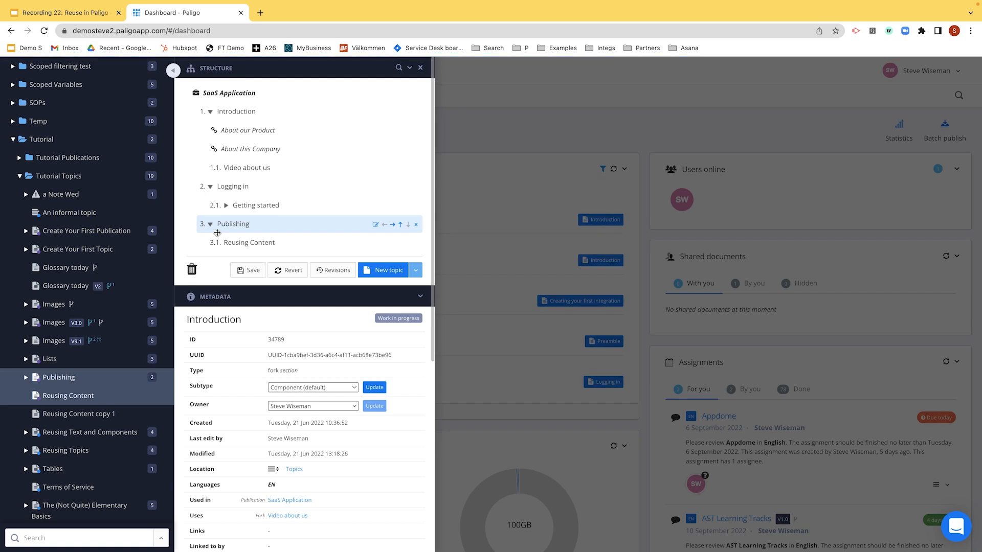
{"action": "mouse_move", "coordinate": [250, 266]}
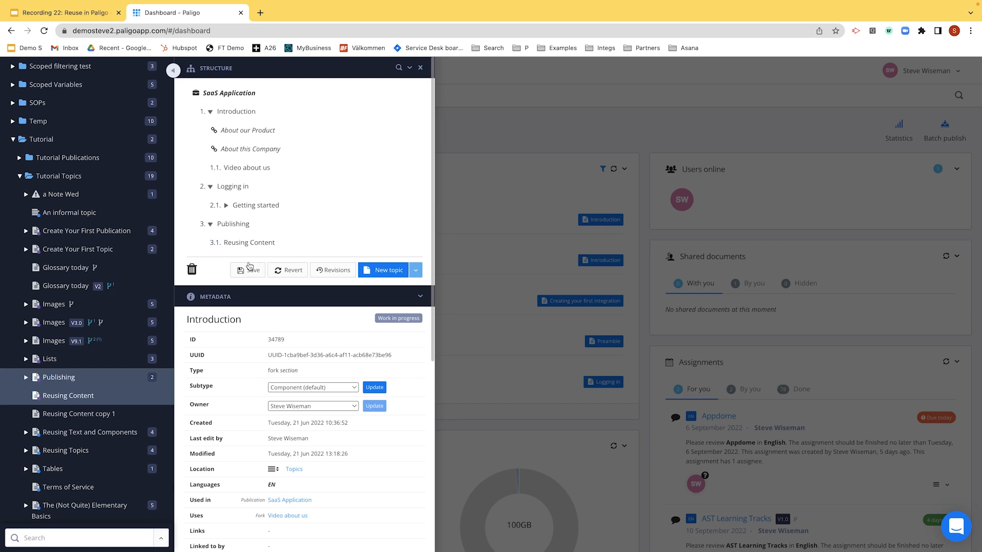
{"action": "left_click", "coordinate": [247, 270]}
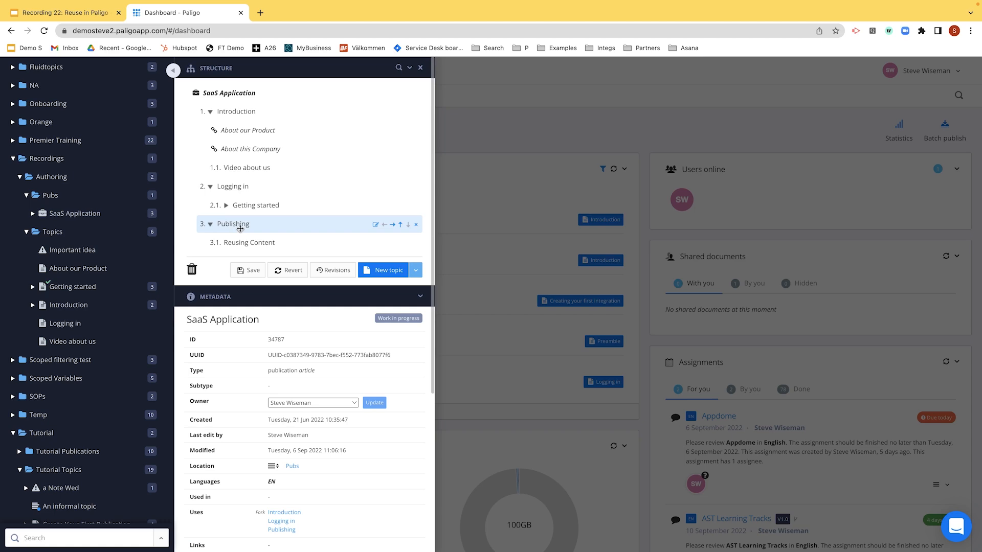
{"action": "mouse_move", "coordinate": [224, 224]}
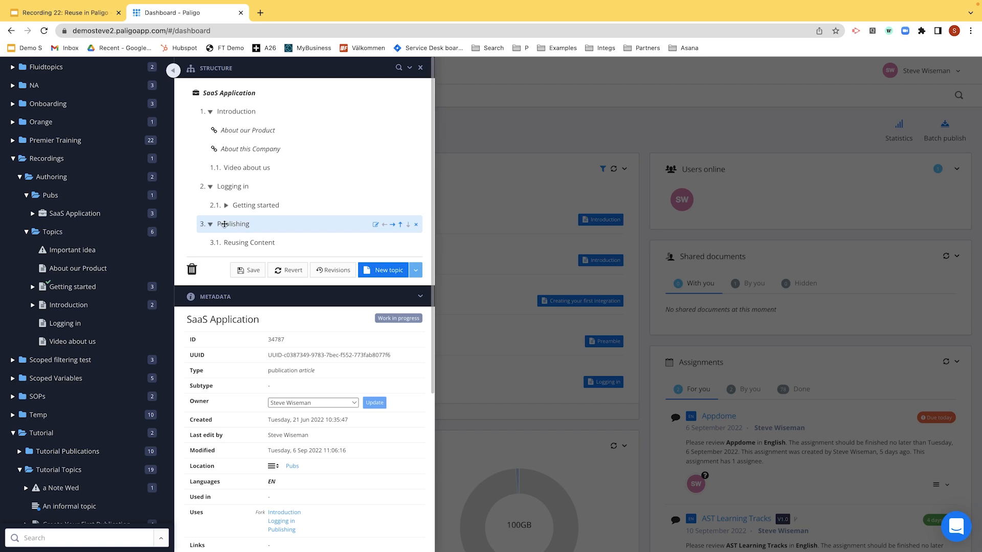
{"action": "scroll", "scroll_direction": "down", "scroll_amount": 3}
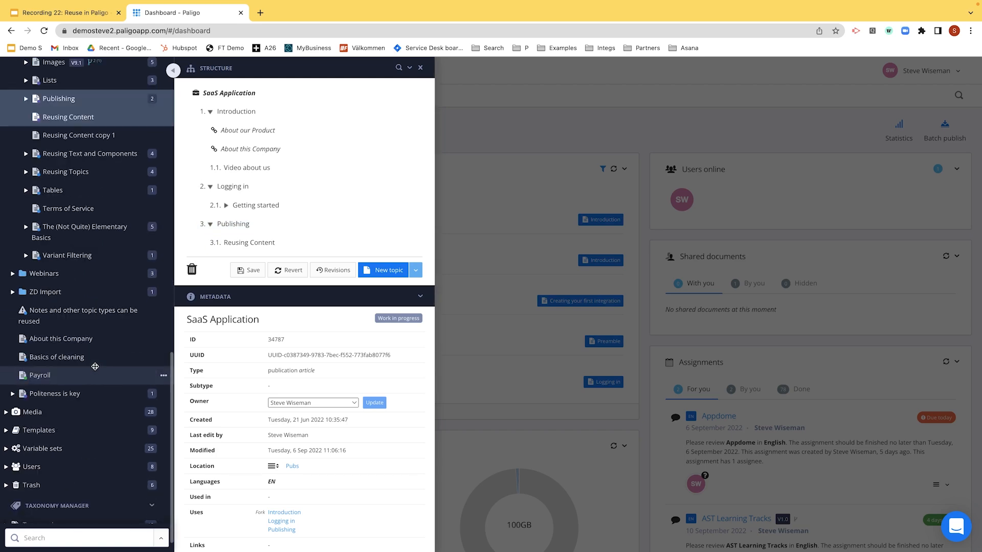
{"action": "mouse_move", "coordinate": [44, 275]}
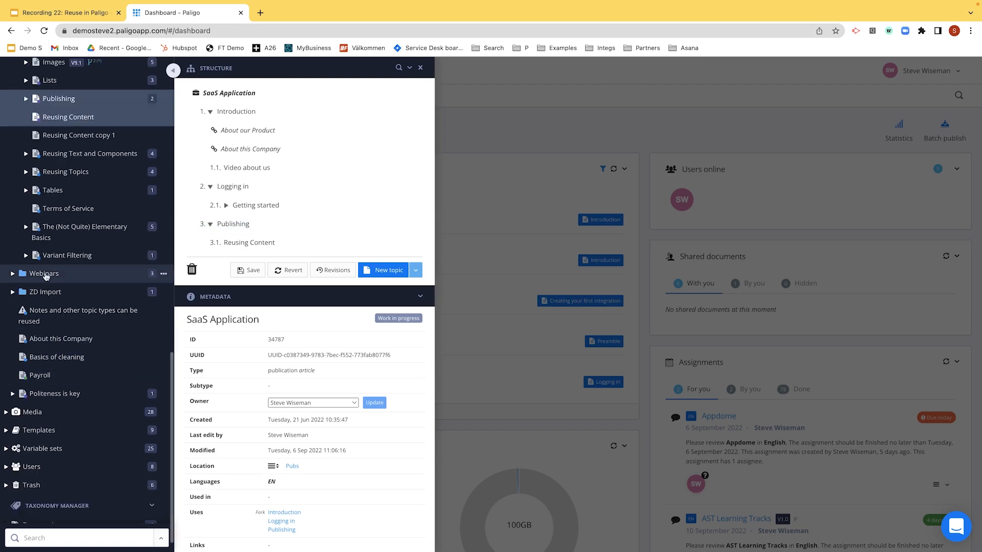
{"action": "mouse_move", "coordinate": [129, 101]}
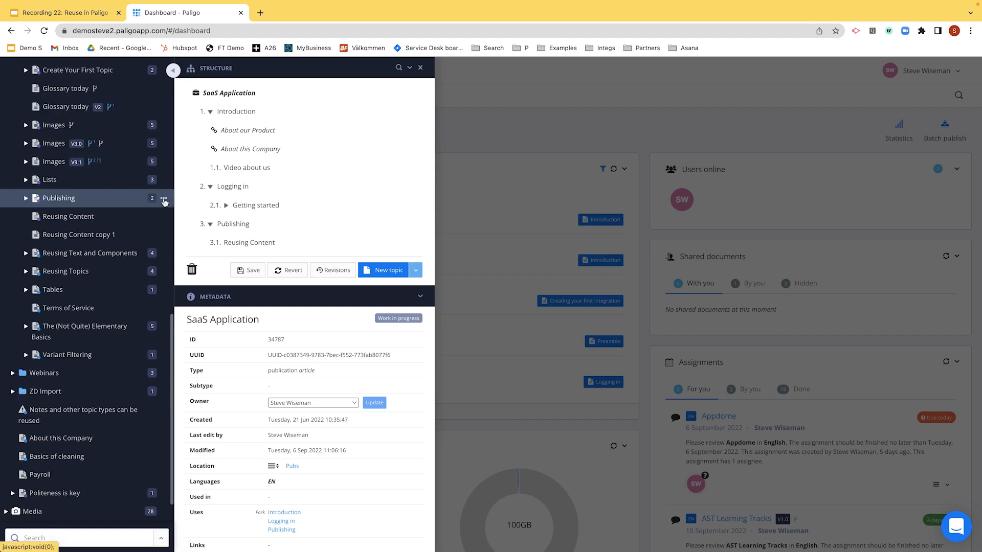
View the Publishing topic's metadata with SaaS Application listed under Related publications
{"action": "right_click", "coordinate": [58, 197]}
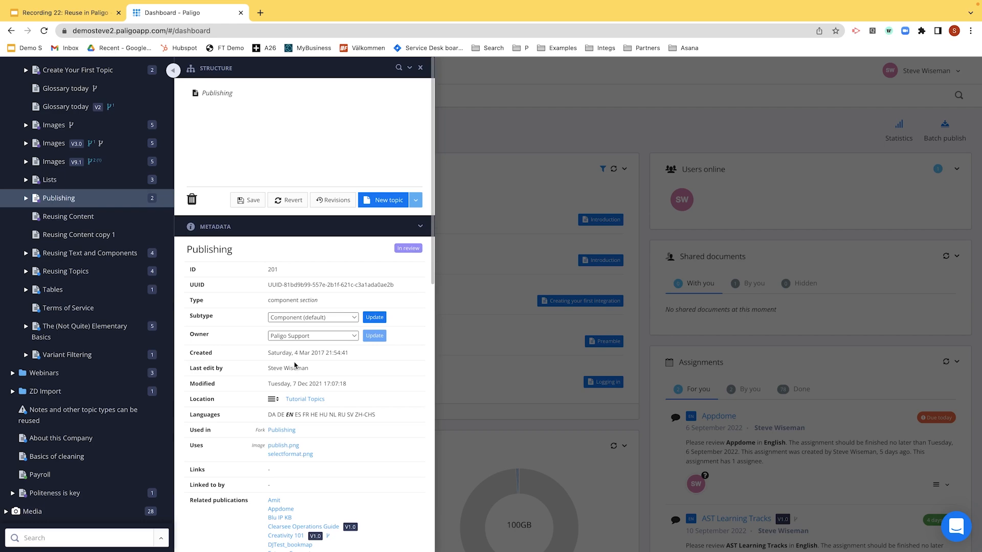
{"action": "scroll", "scroll_direction": "down", "scroll_amount": 3}
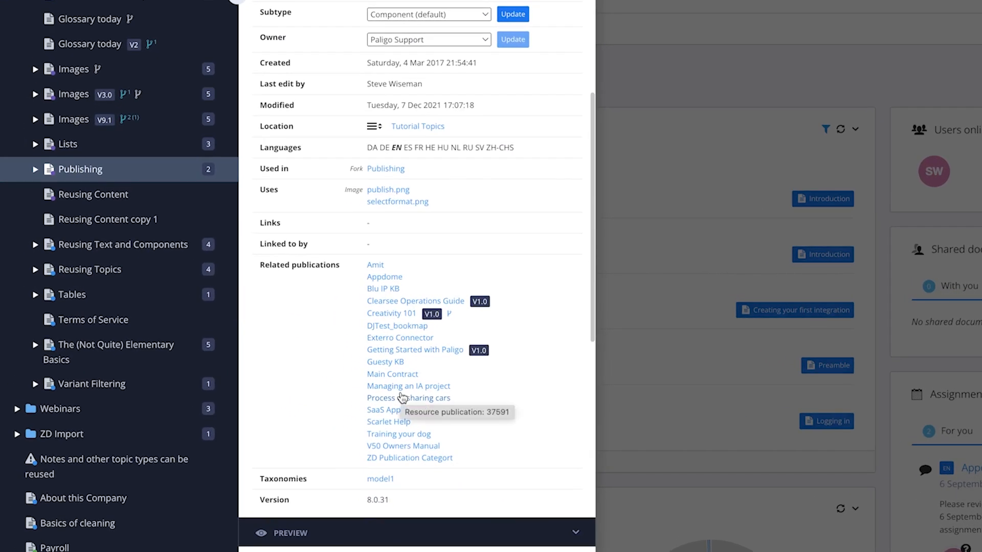
{"action": "mouse_move", "coordinate": [393, 416]}
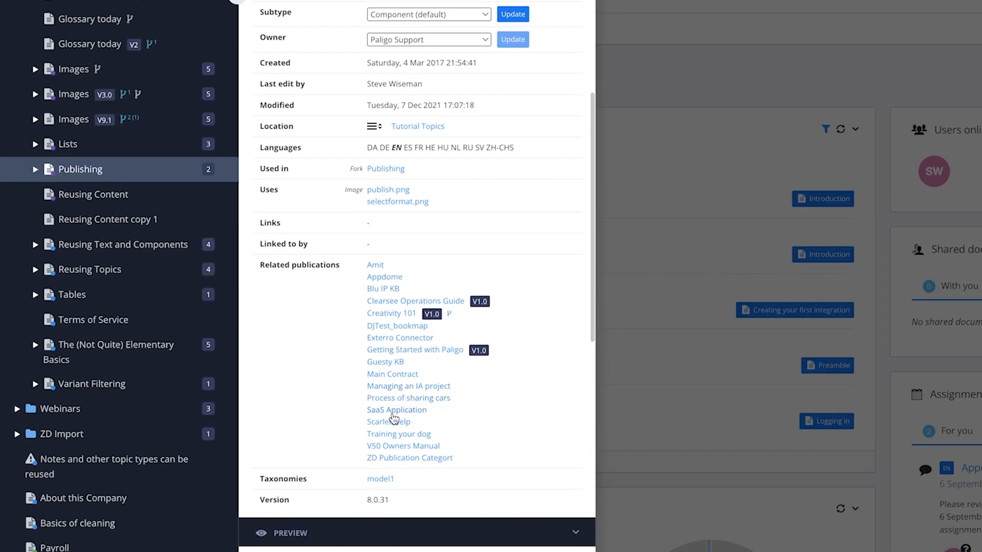
{"action": "mouse_move", "coordinate": [388, 421]}
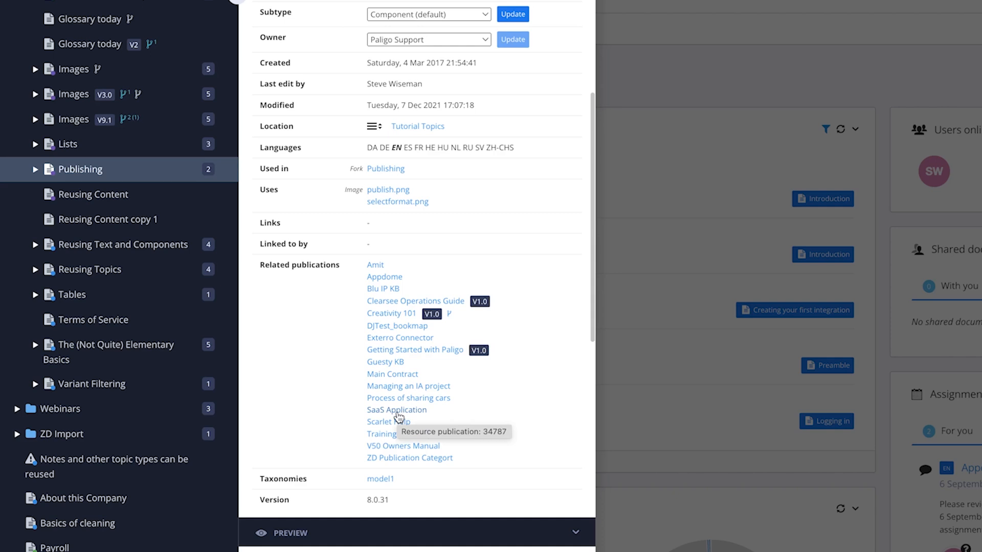
{"action": "mouse_move", "coordinate": [271, 369]}
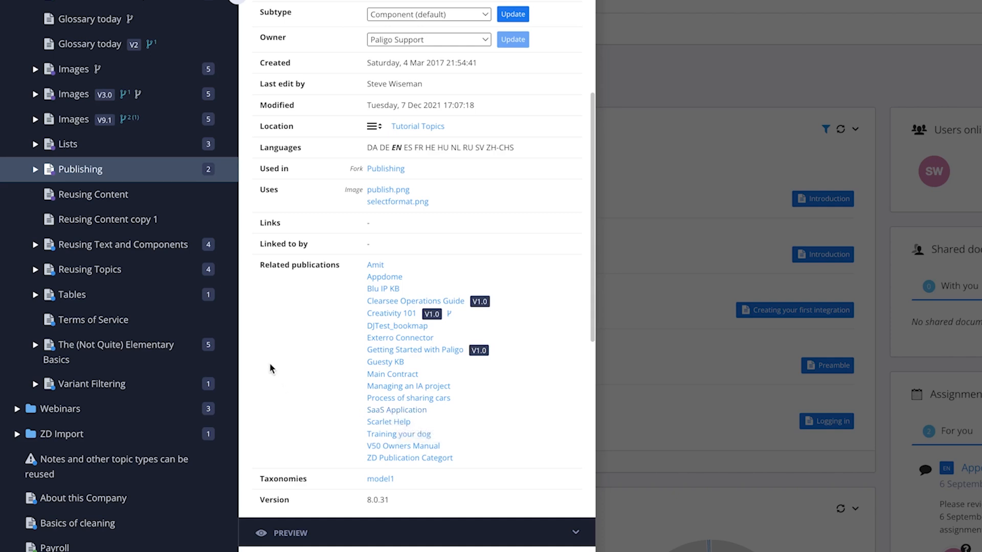
{"action": "mouse_move", "coordinate": [370, 489]}
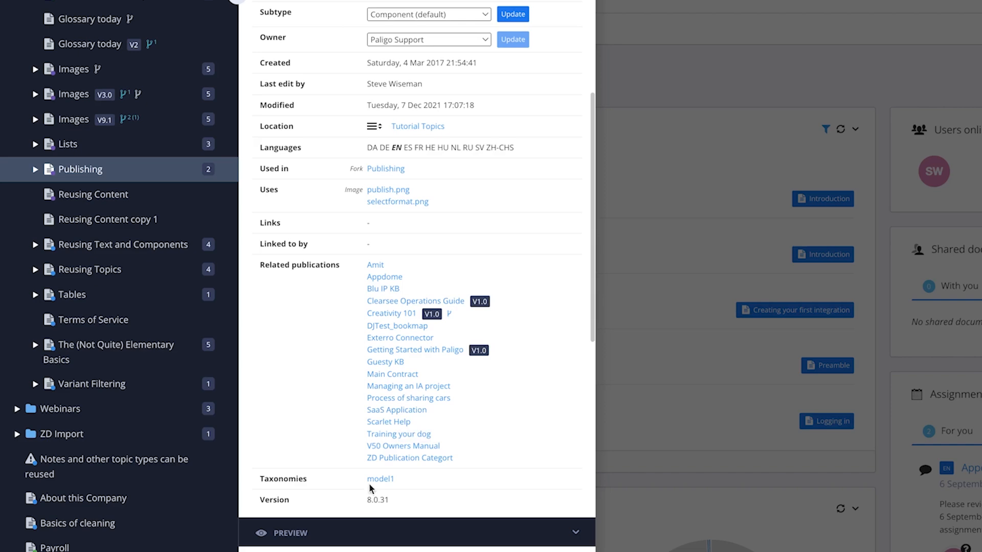
{"action": "scroll", "scroll_direction": "up", "scroll_amount": 3}
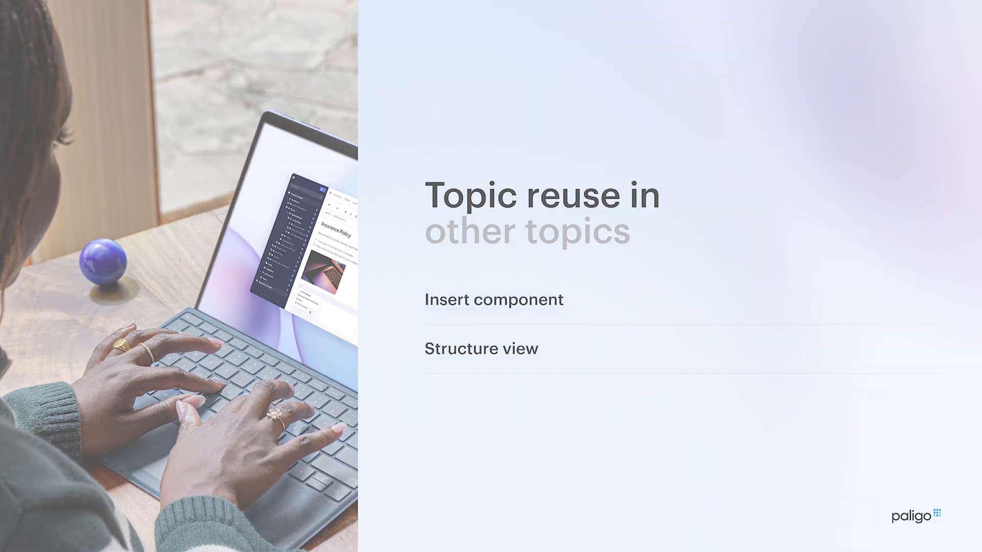
{"action": "left_click", "coordinate": [186, 12]}
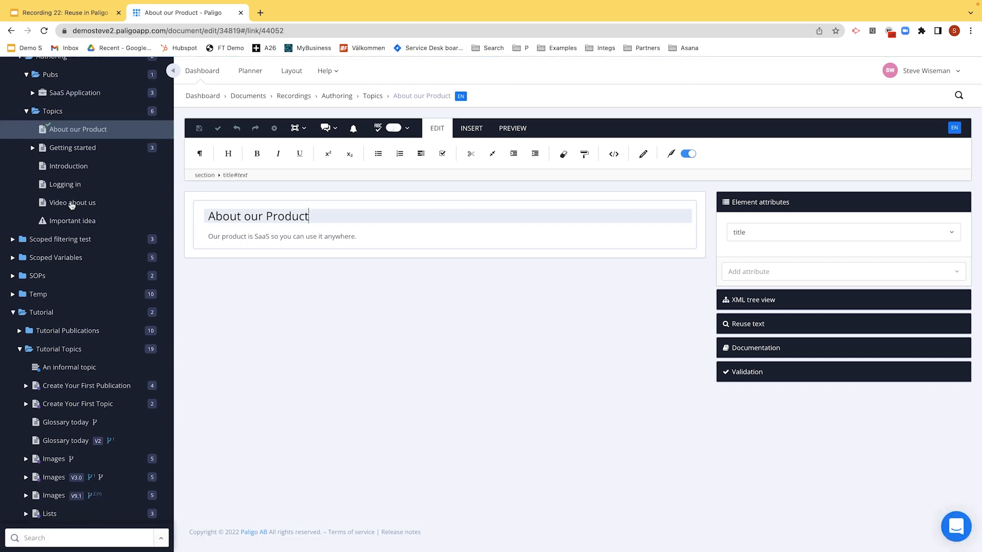
{"action": "mouse_move", "coordinate": [221, 239]}
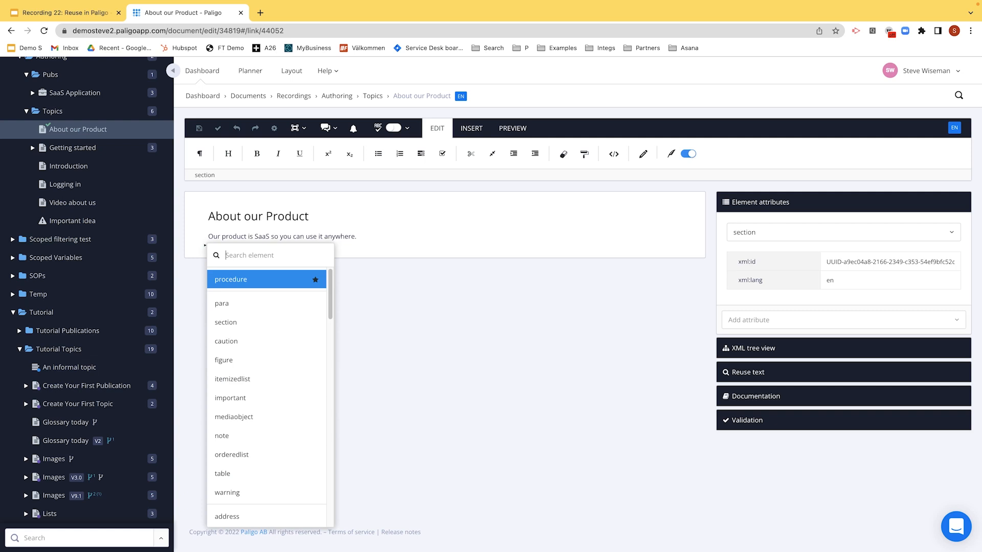
Insert a section element titled 'A word from the owners'
{"action": "left_click", "coordinate": [224, 322]}
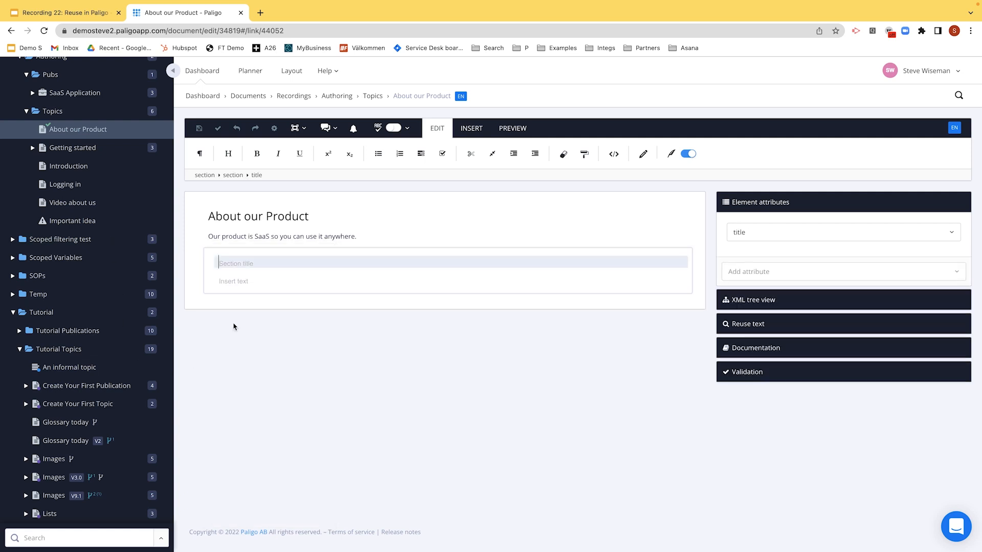
{"action": "type", "text": "A word from the owm"}
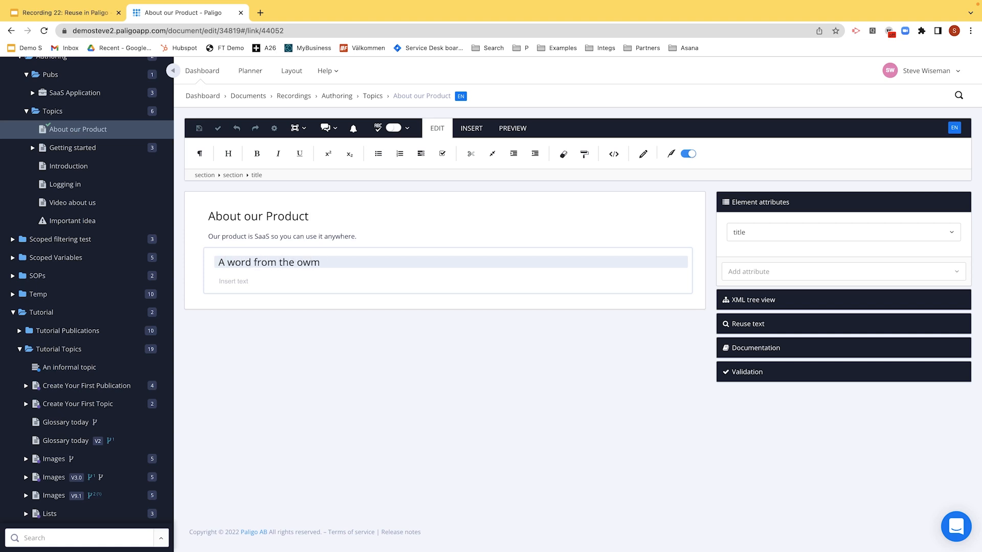
{"action": "type", "text": "ers"}
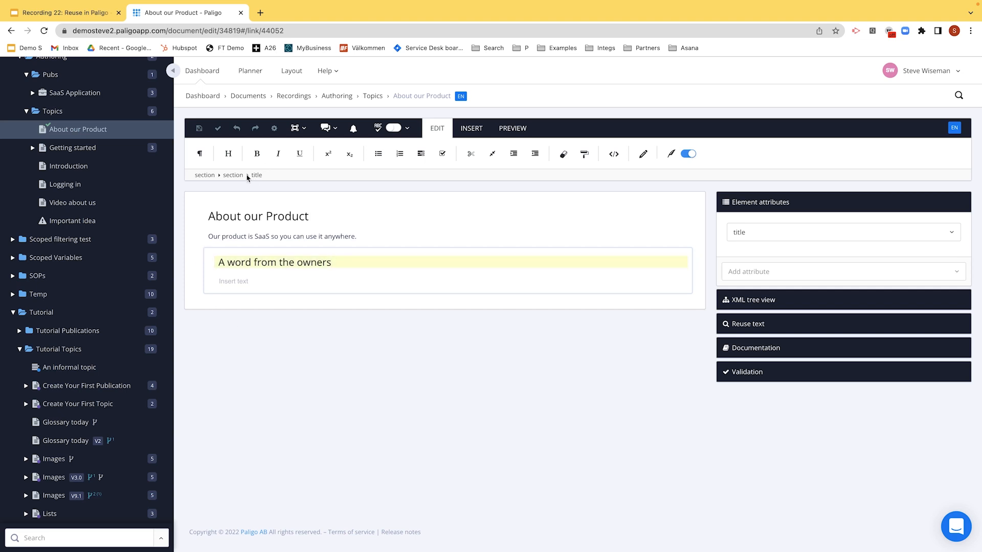
{"action": "left_click", "coordinate": [204, 175]}
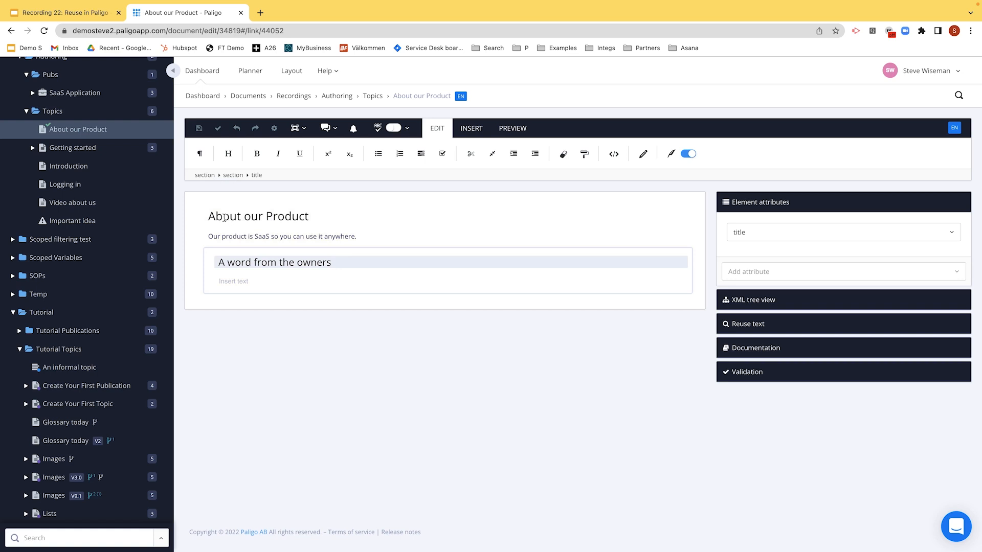
{"action": "left_click", "coordinate": [258, 216]}
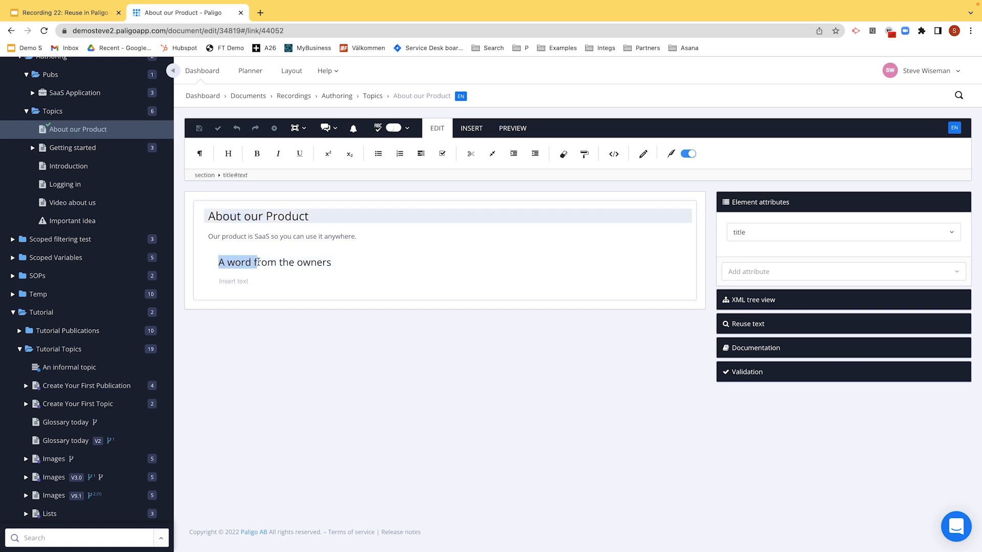
{"action": "left_click", "coordinate": [274, 262]}
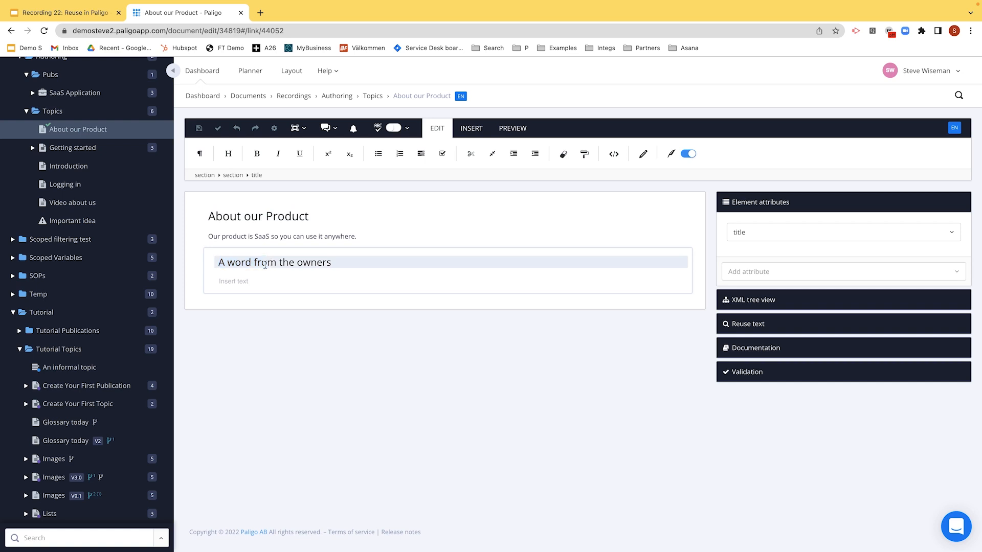
Write the section's paragraph 'We are committed to excellence.'
{"action": "left_click", "coordinate": [234, 280]}
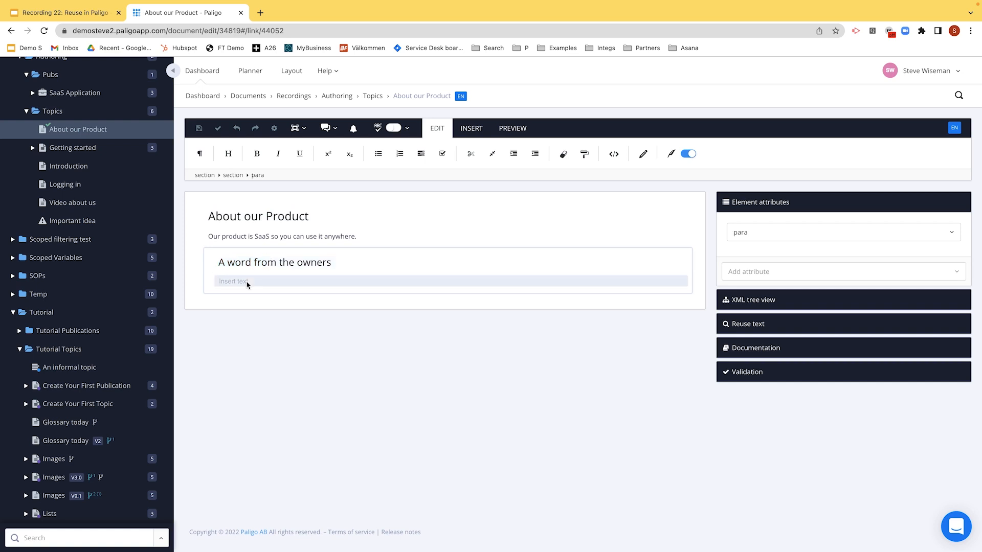
{"action": "type", "text": "We are commit"}
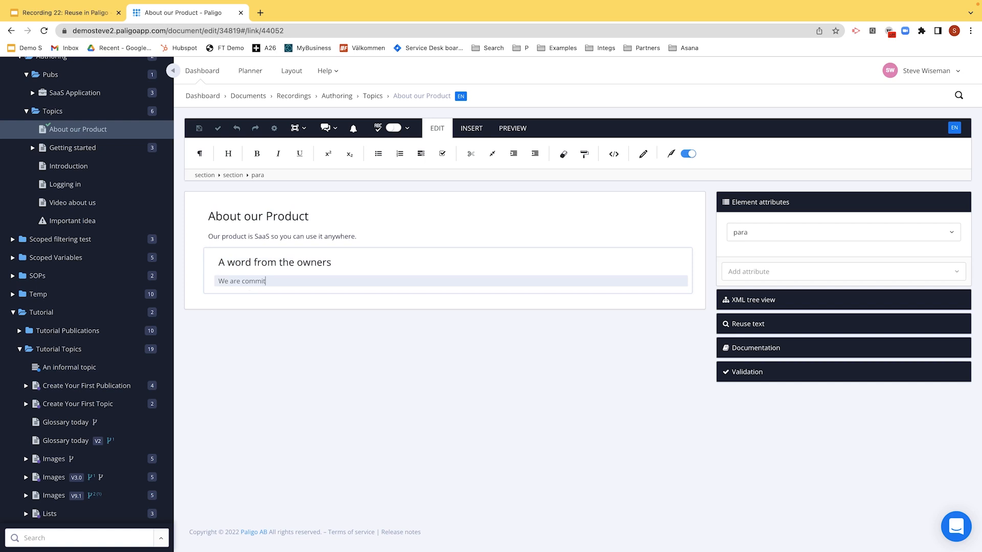
{"action": "type", "text": "ted t"}
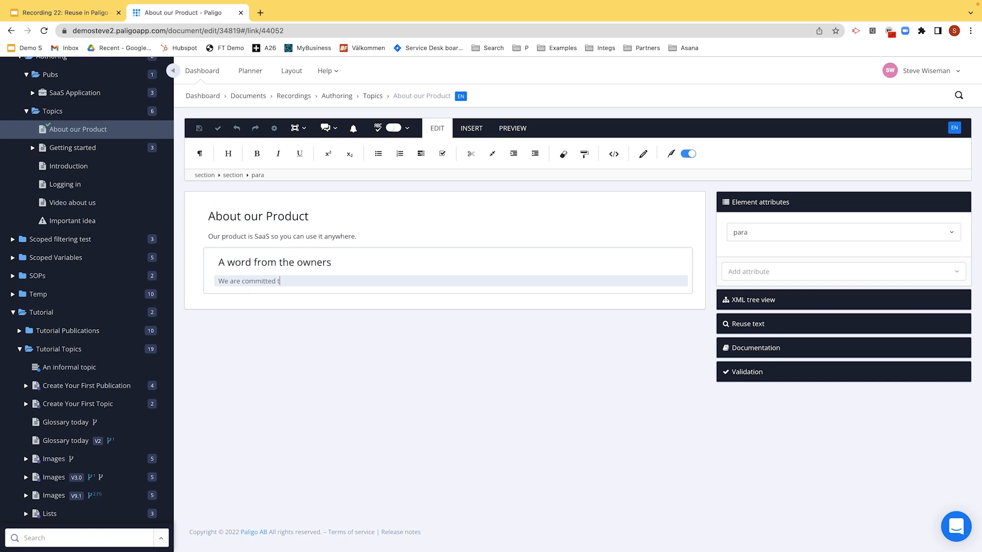
{"action": "type", "text": "o excellence."}
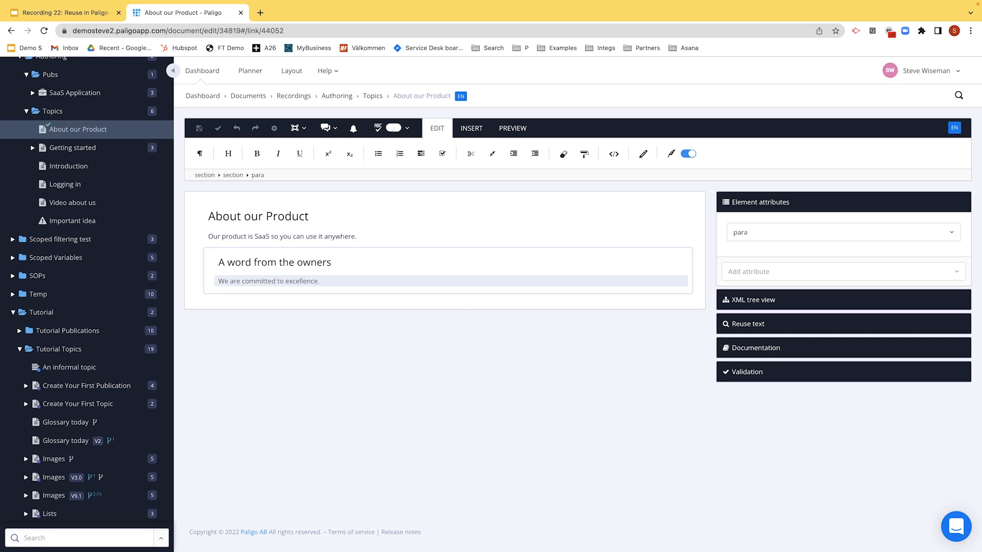
{"action": "left_click", "coordinate": [269, 289]}
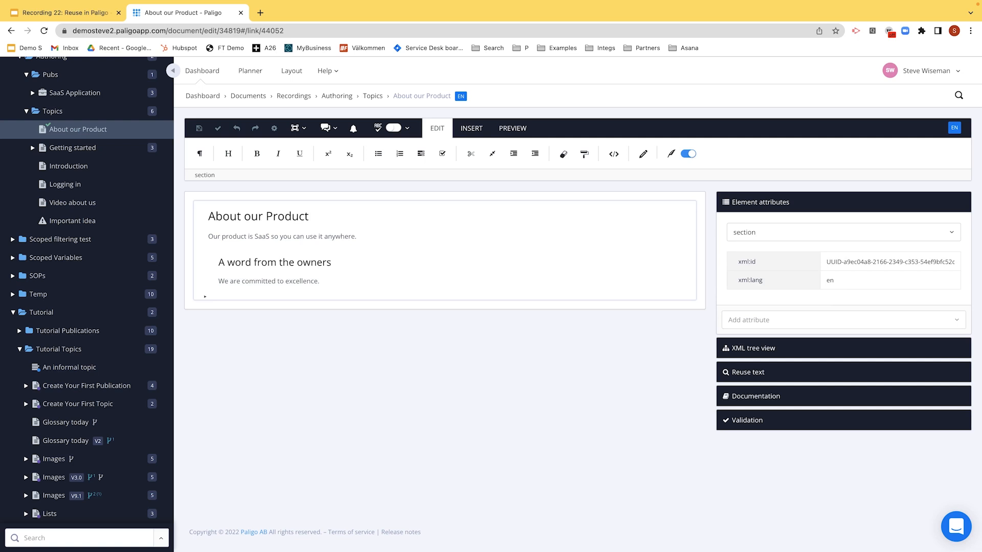
{"action": "mouse_move", "coordinate": [470, 147]}
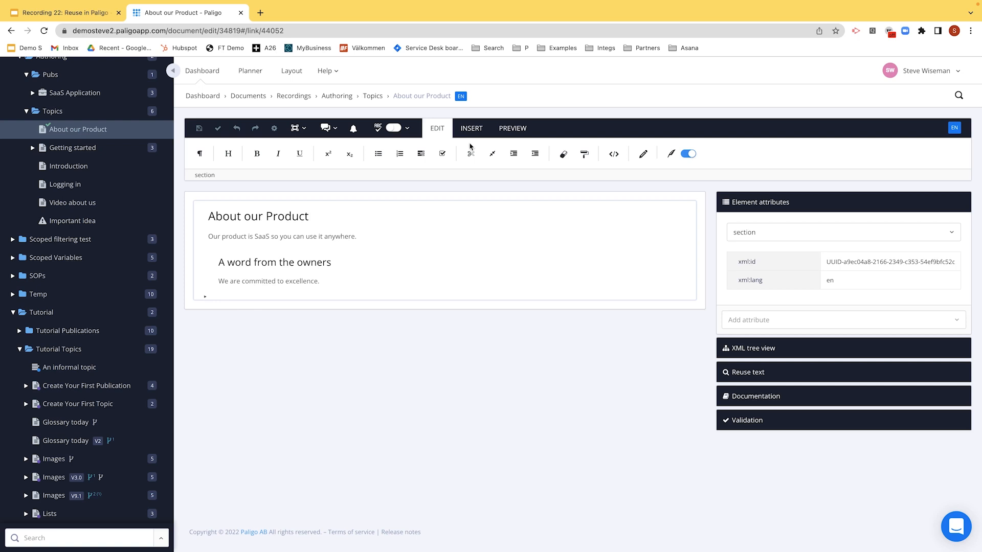
Insert the existing Payroll topic as a reused component via the Import content dialog
{"action": "left_click", "coordinate": [471, 128]}
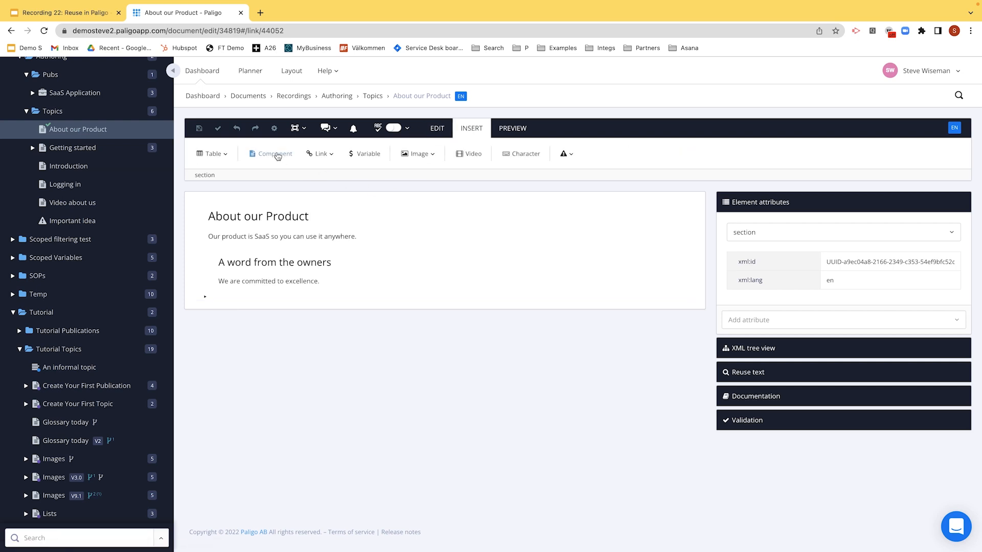
{"action": "left_click", "coordinate": [274, 153]}
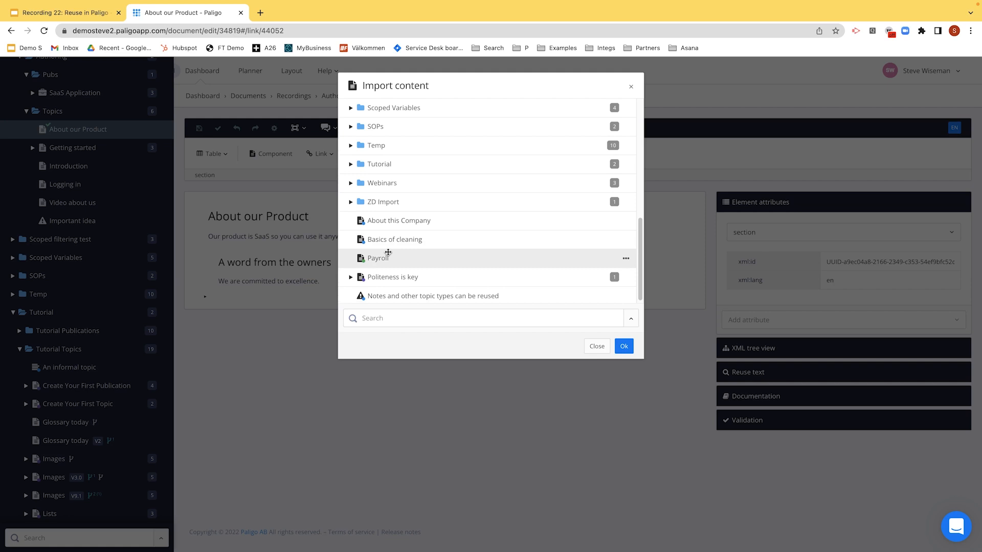
{"action": "left_click", "coordinate": [623, 347]}
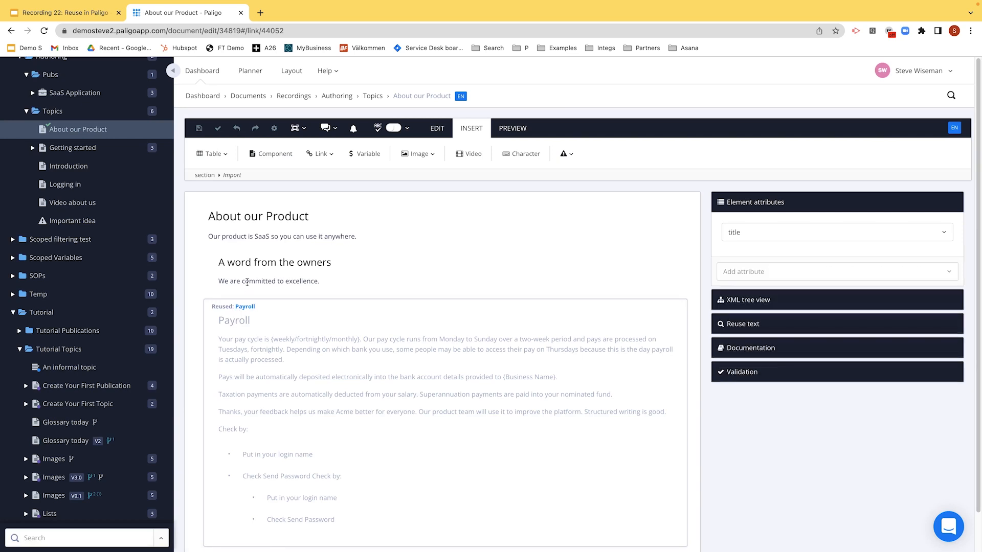
Generate an HTML 5 preview of the About our Product topic
{"action": "left_click", "coordinate": [512, 127]}
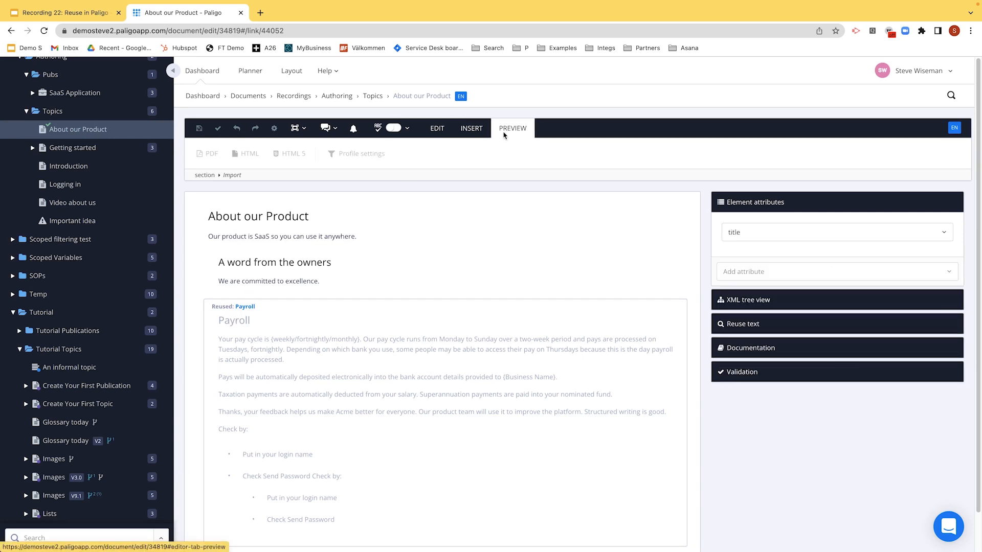
{"action": "left_click", "coordinate": [292, 153]}
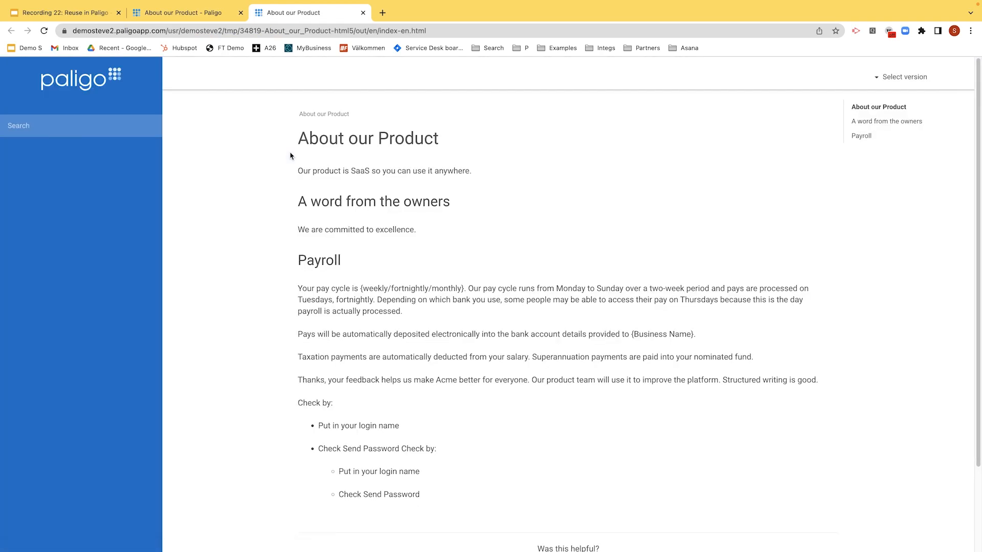
{"action": "mouse_move", "coordinate": [306, 197]}
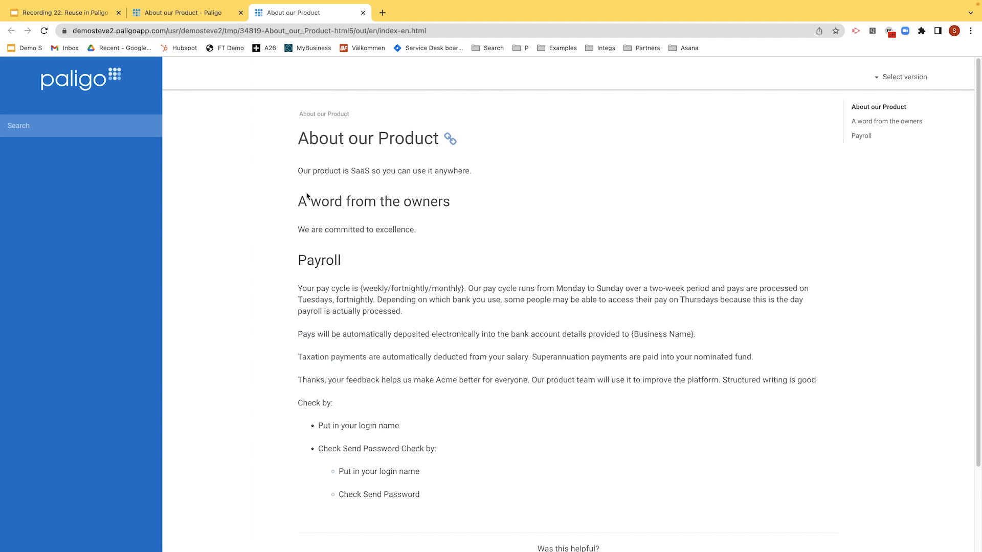
{"action": "mouse_move", "coordinate": [315, 261]}
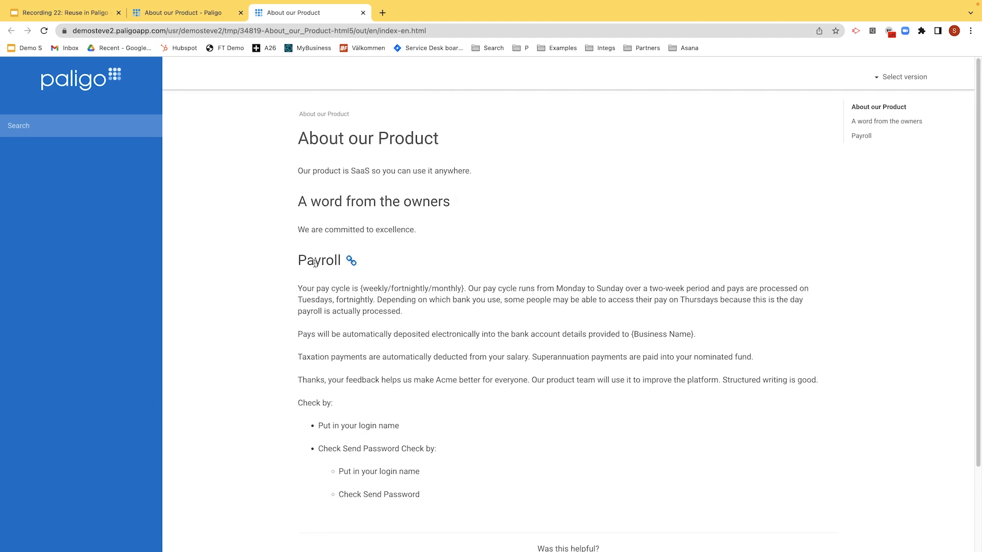
{"action": "mouse_move", "coordinate": [868, 146]}
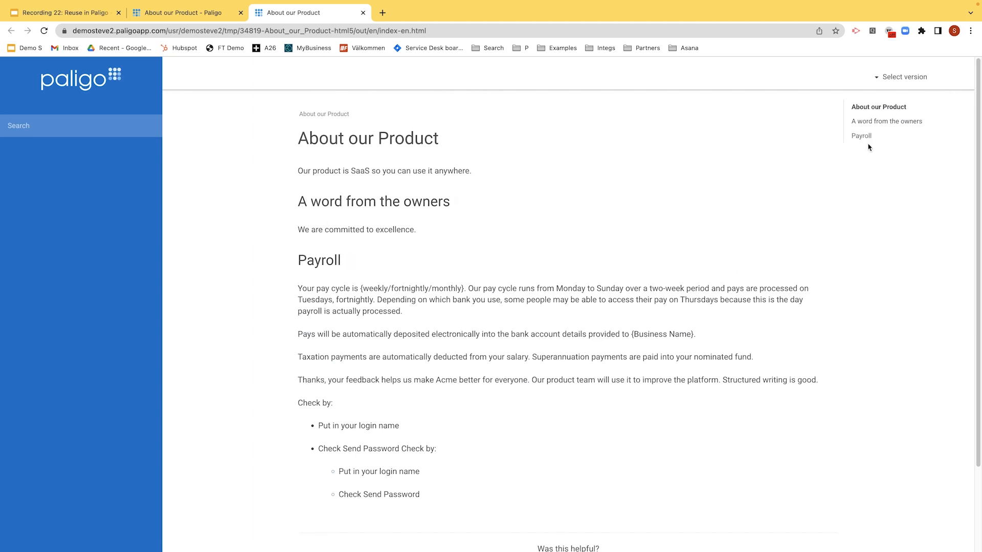
{"action": "mouse_move", "coordinate": [887, 121]}
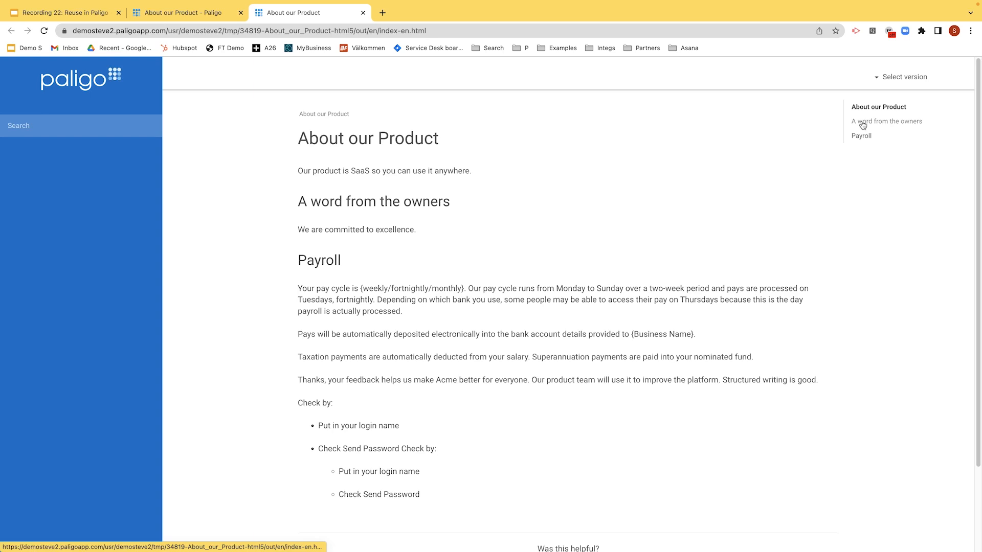
{"action": "mouse_move", "coordinate": [865, 140]}
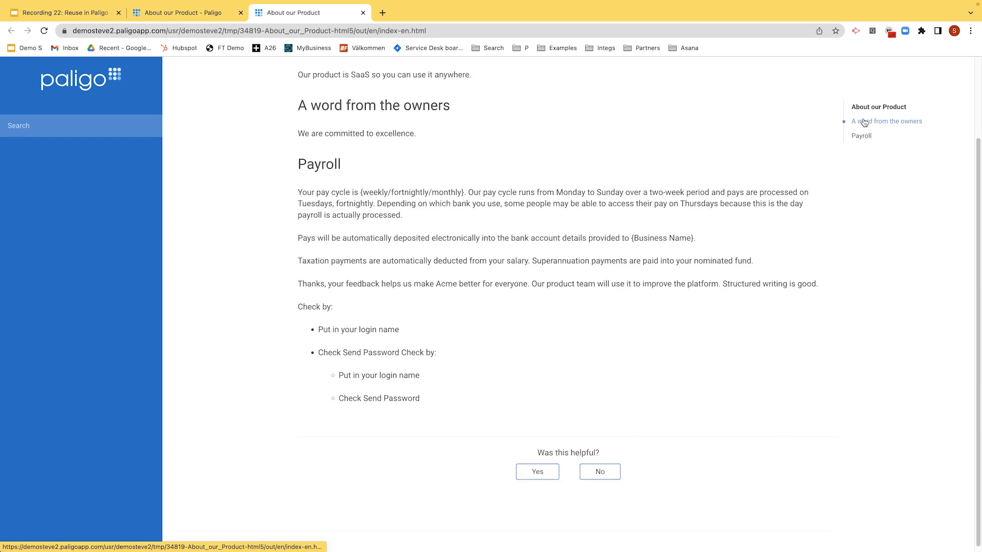
Switch back to the editor and select the 'A word from the owners' section title
{"action": "left_click", "coordinate": [182, 12]}
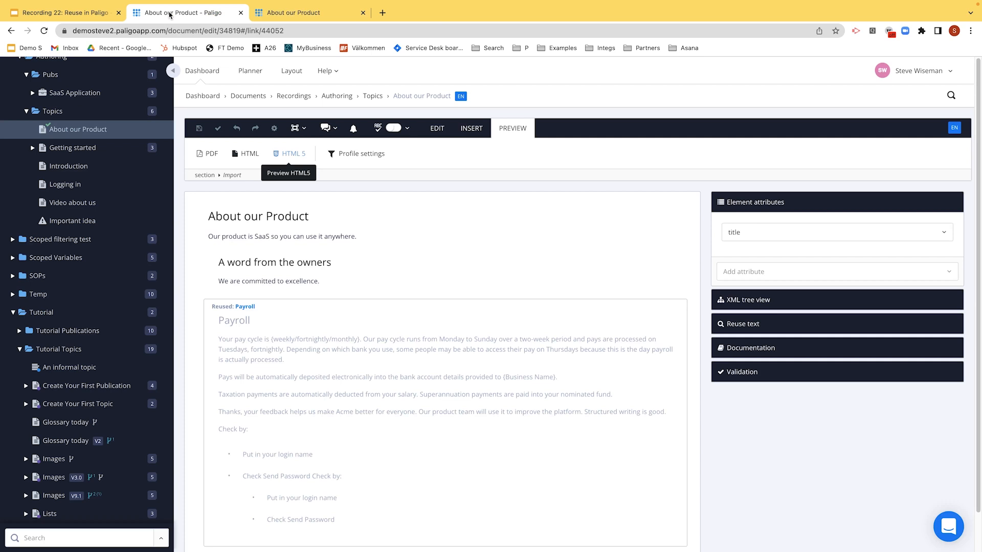
{"action": "left_click", "coordinate": [274, 262]}
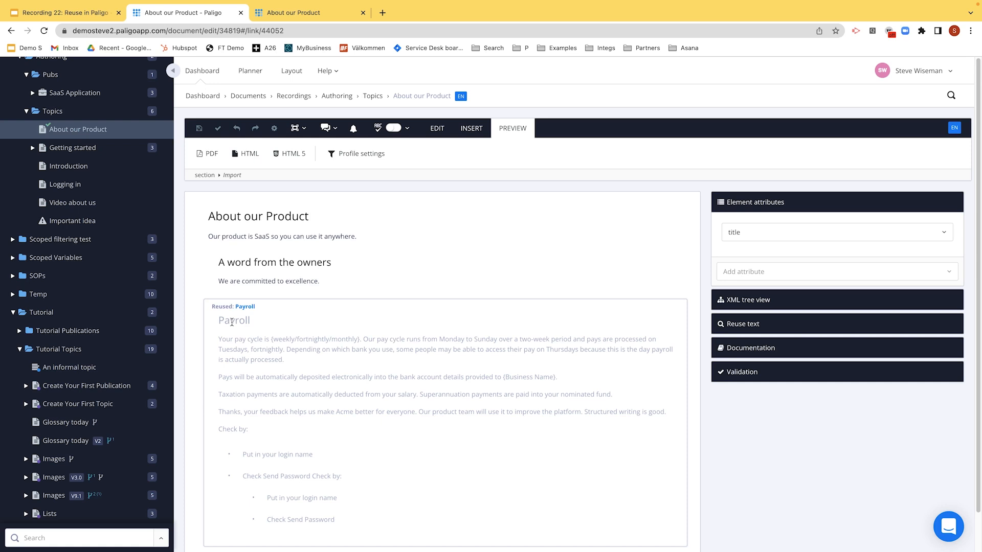
{"action": "left_click", "coordinate": [274, 261]}
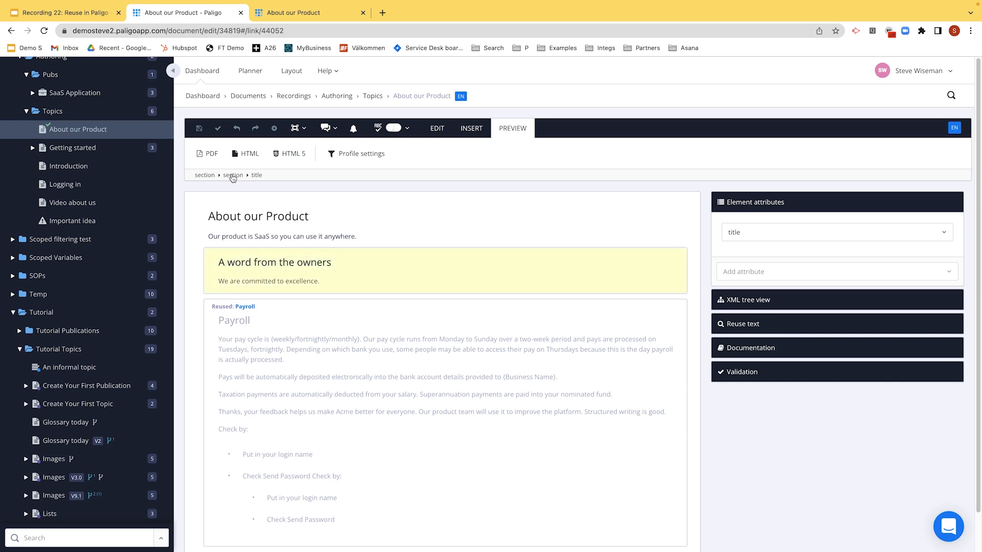
Convert the owners section to a reusable component in Topics, reused at its current position
{"action": "right_click", "coordinate": [232, 175]}
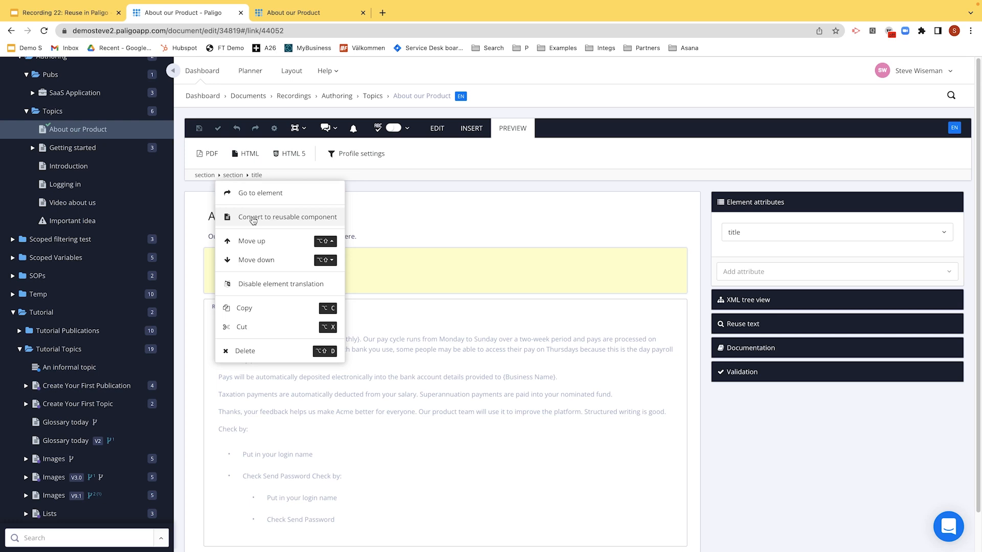
{"action": "left_click", "coordinate": [286, 217]}
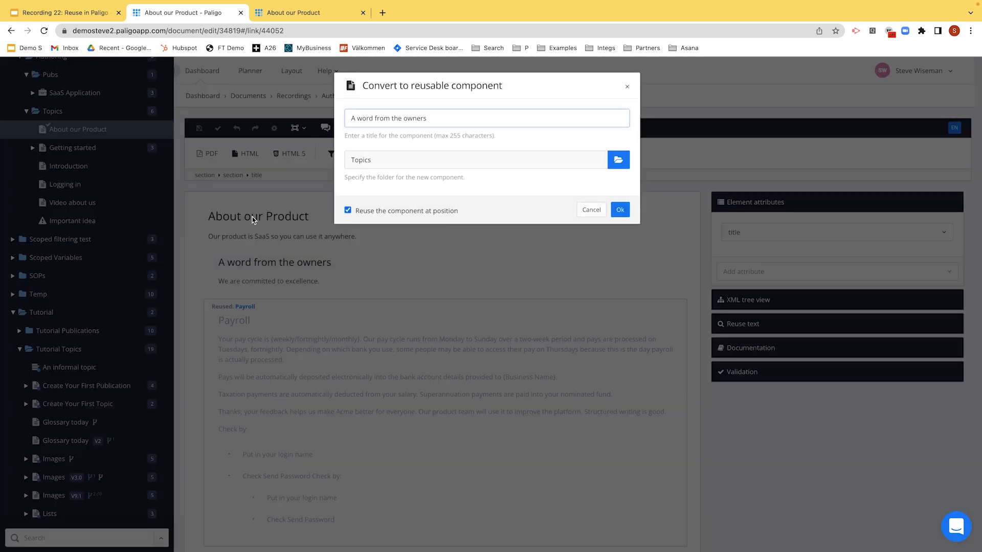
{"action": "mouse_move", "coordinate": [436, 117]}
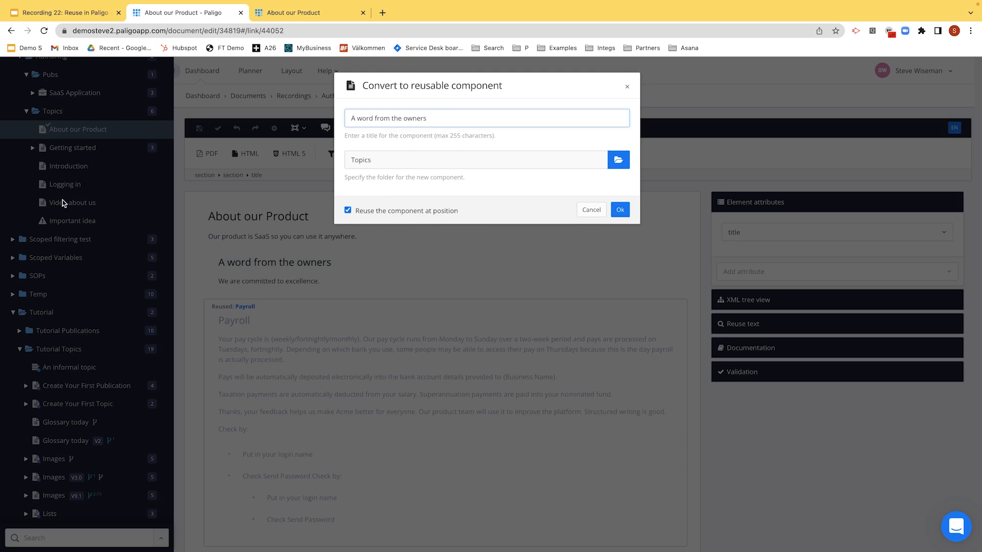
{"action": "mouse_move", "coordinate": [605, 173]}
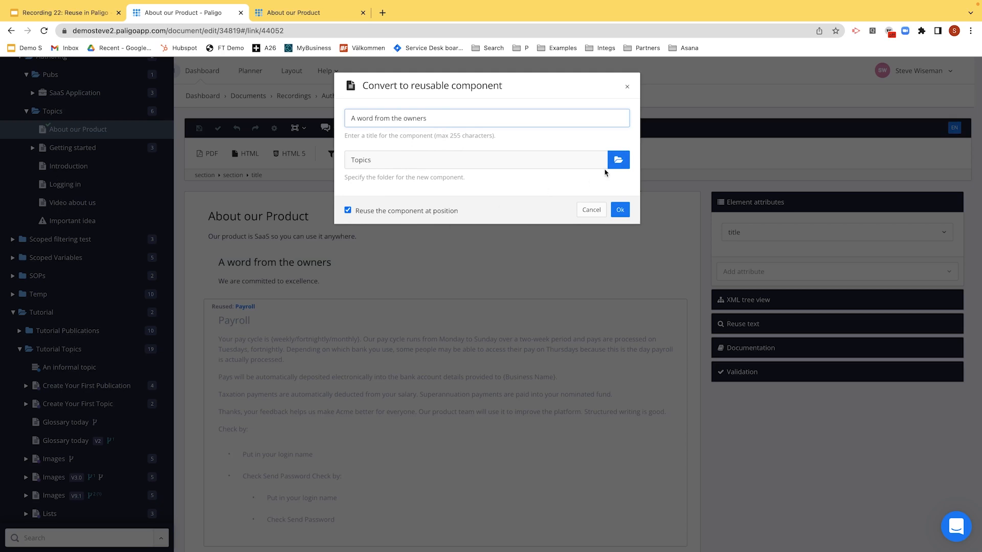
{"action": "mouse_move", "coordinate": [406, 212]}
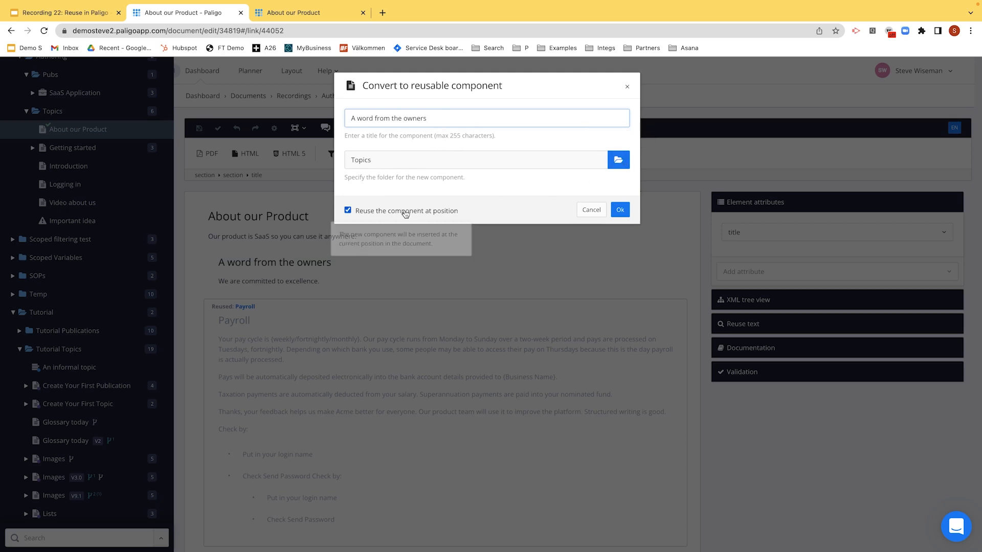
{"action": "mouse_move", "coordinate": [378, 214]}
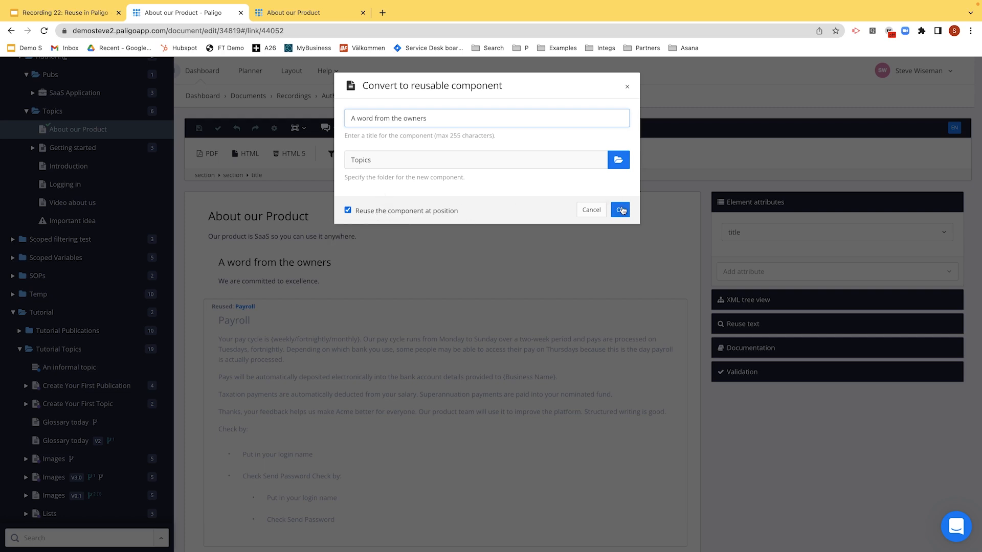
{"action": "left_click", "coordinate": [620, 210]}
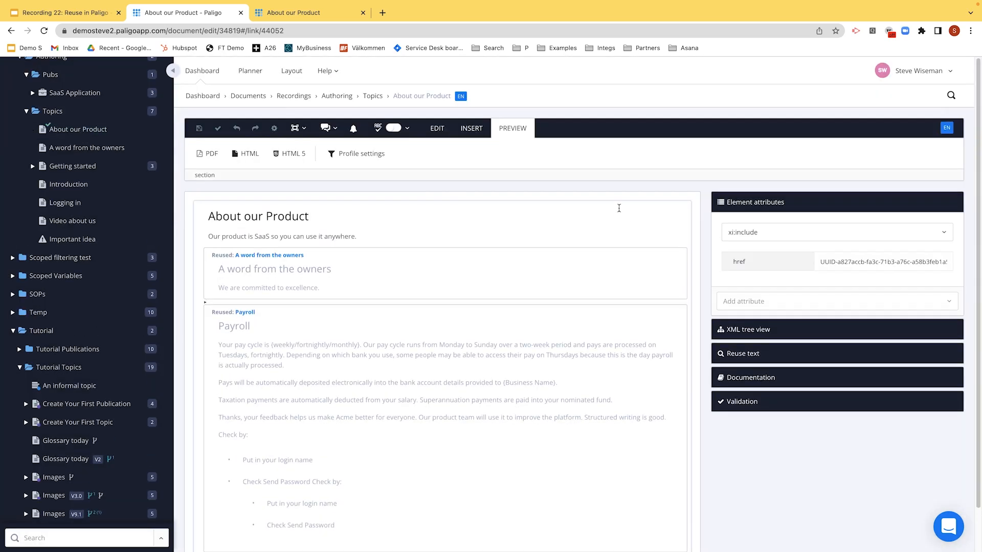
{"action": "mouse_move", "coordinate": [64, 202]}
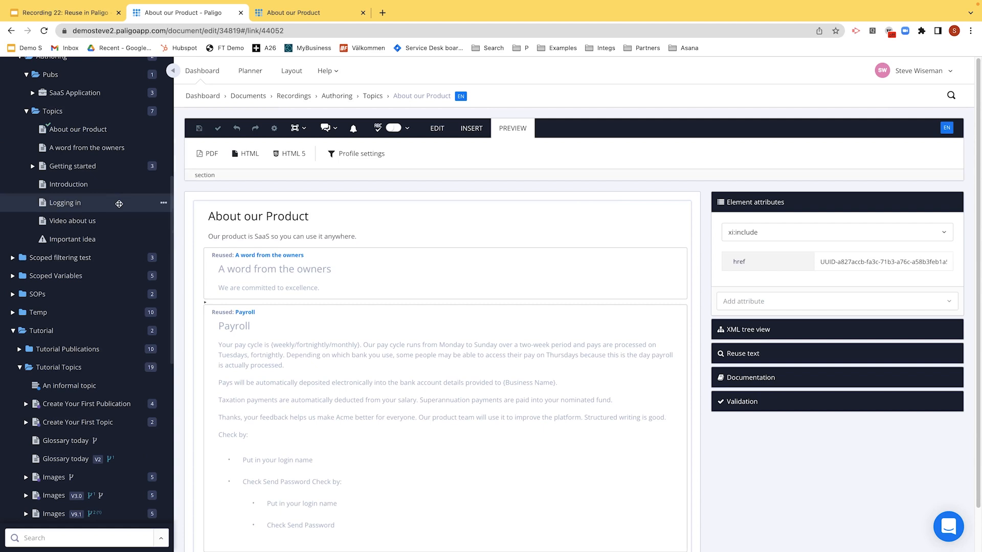
{"action": "mouse_move", "coordinate": [86, 147]}
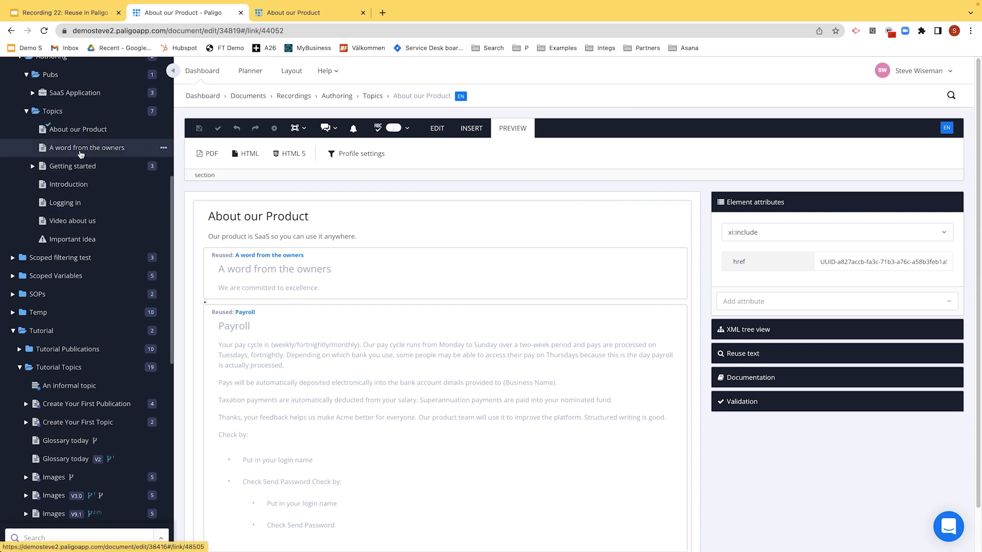
{"action": "mouse_move", "coordinate": [354, 269]}
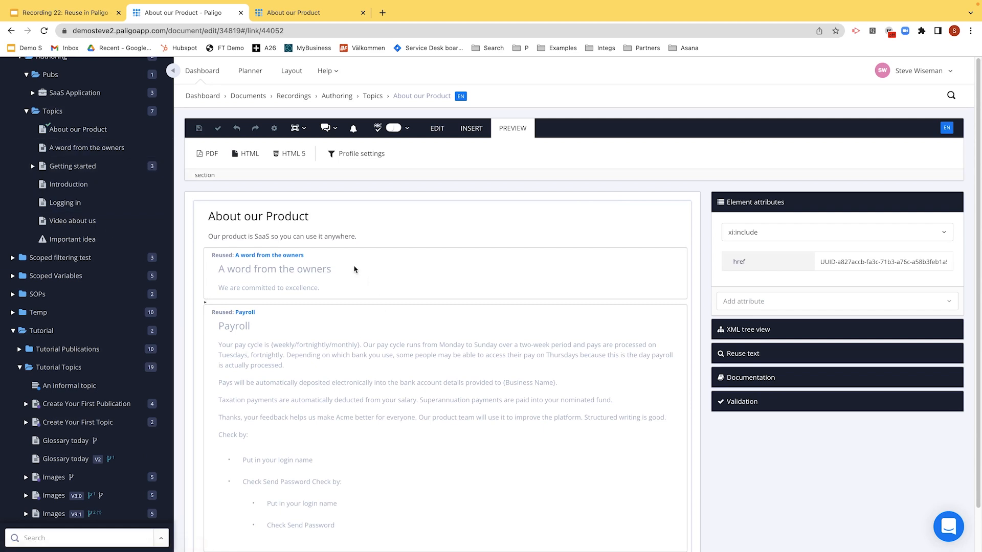
{"action": "mouse_move", "coordinate": [294, 269]}
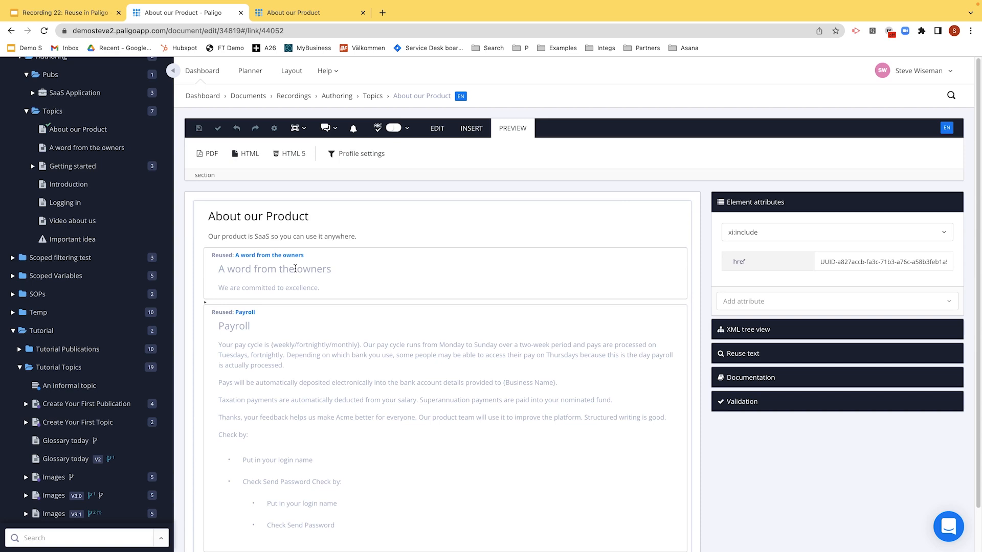
{"action": "mouse_move", "coordinate": [218, 336]}
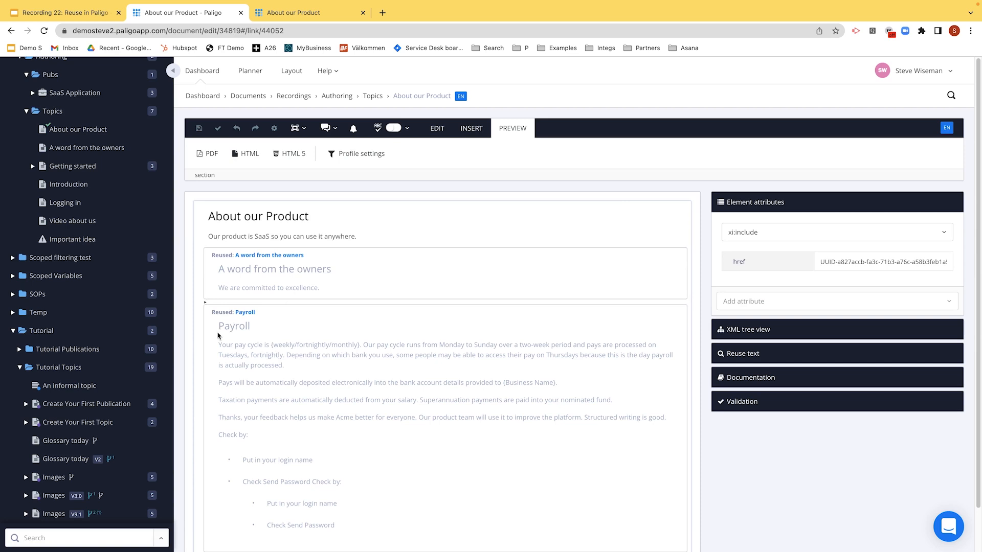
Save About our Product and return to the editor with Payroll ordered before the owners' message
{"action": "left_click", "coordinate": [199, 127]}
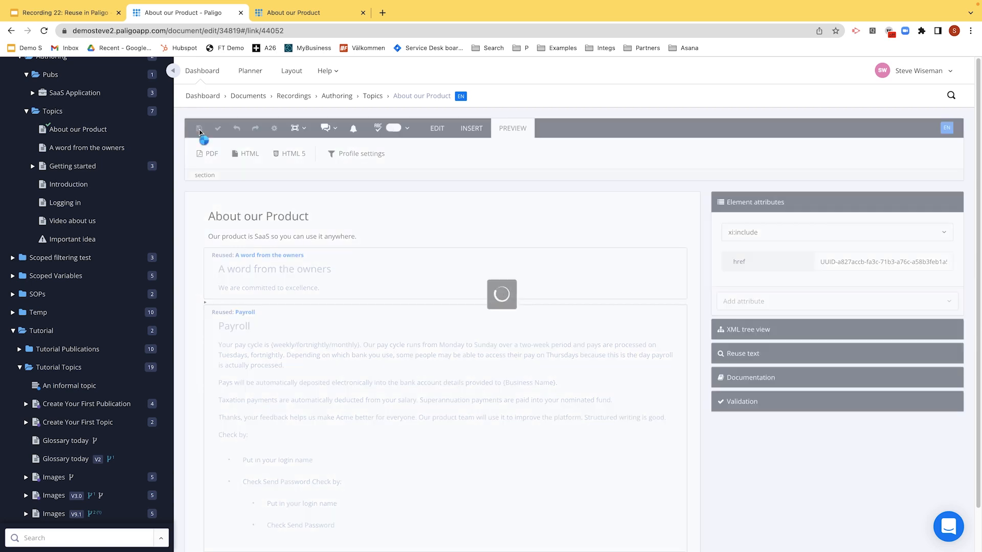
{"action": "left_click", "coordinate": [200, 128]}
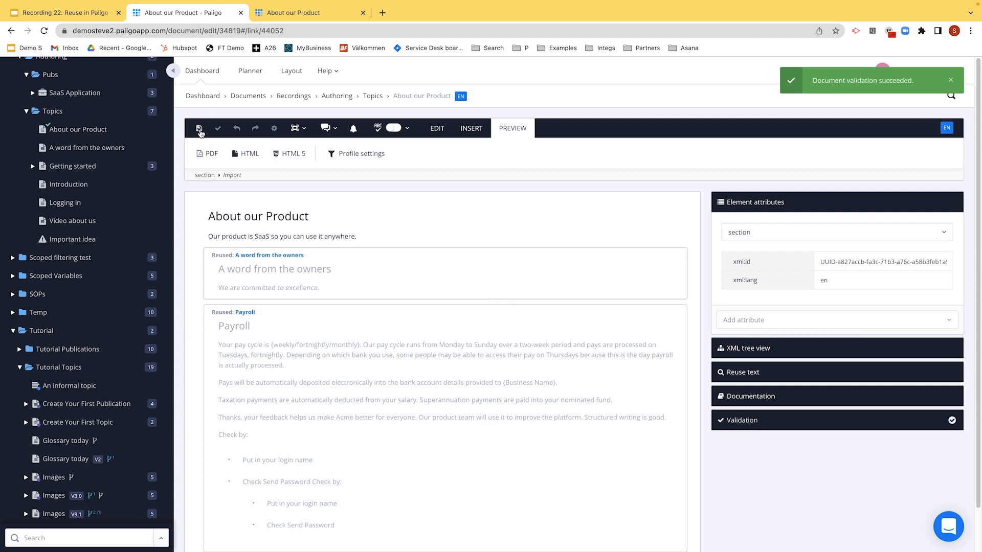
{"action": "mouse_move", "coordinate": [200, 132]}
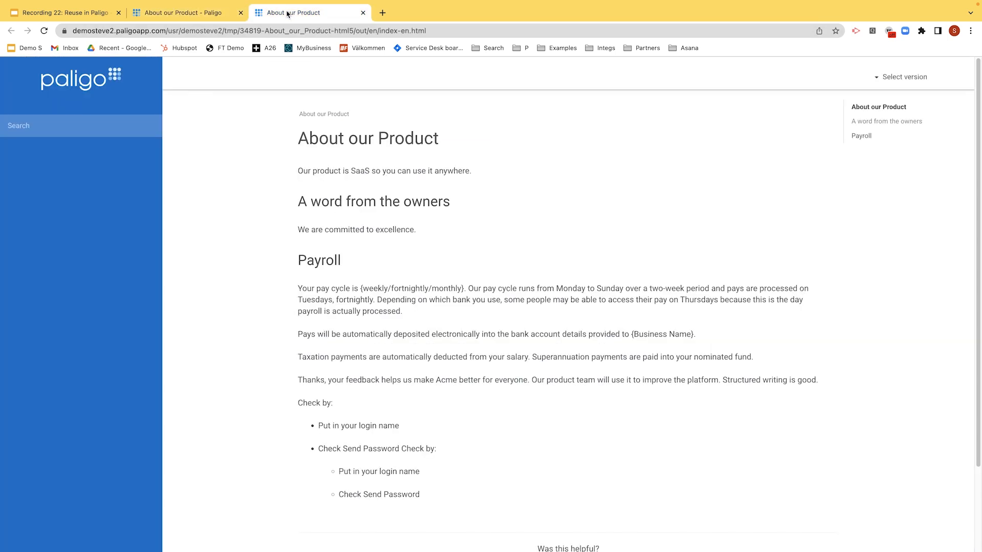
{"action": "left_click", "coordinate": [182, 12]}
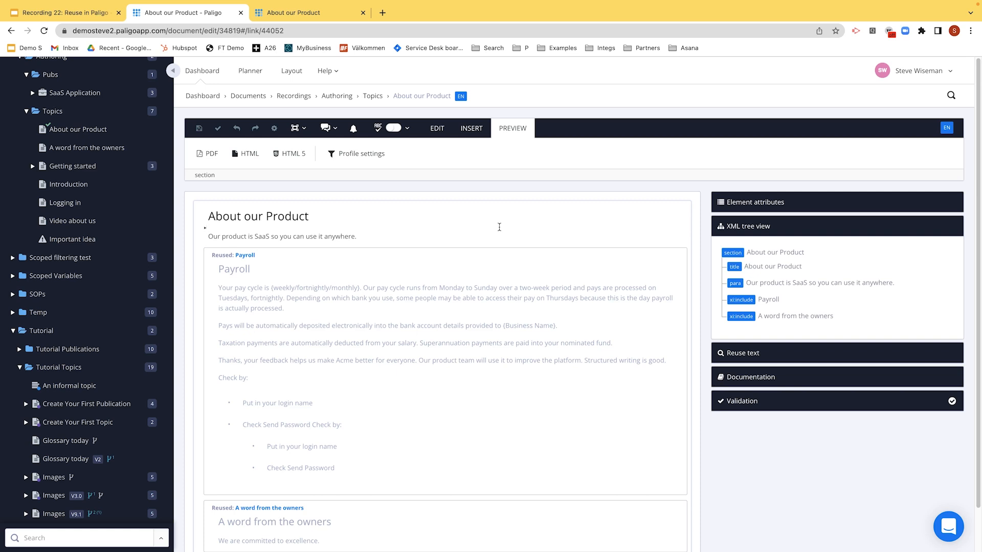
Scroll the content tree to the 'A word from the owners' topic under Topics
{"action": "scroll", "scroll_direction": "up", "scroll_amount": 3}
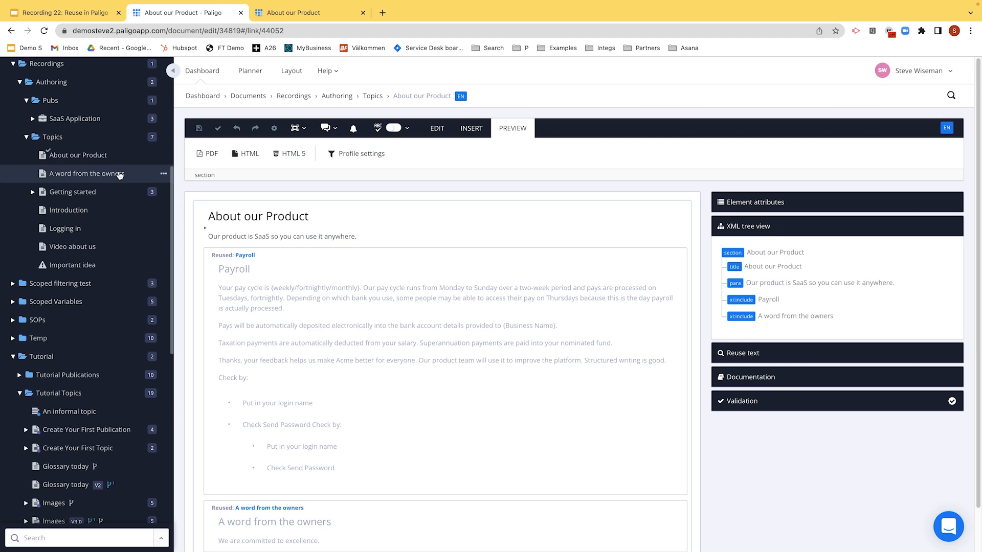
{"action": "mouse_move", "coordinate": [162, 176]}
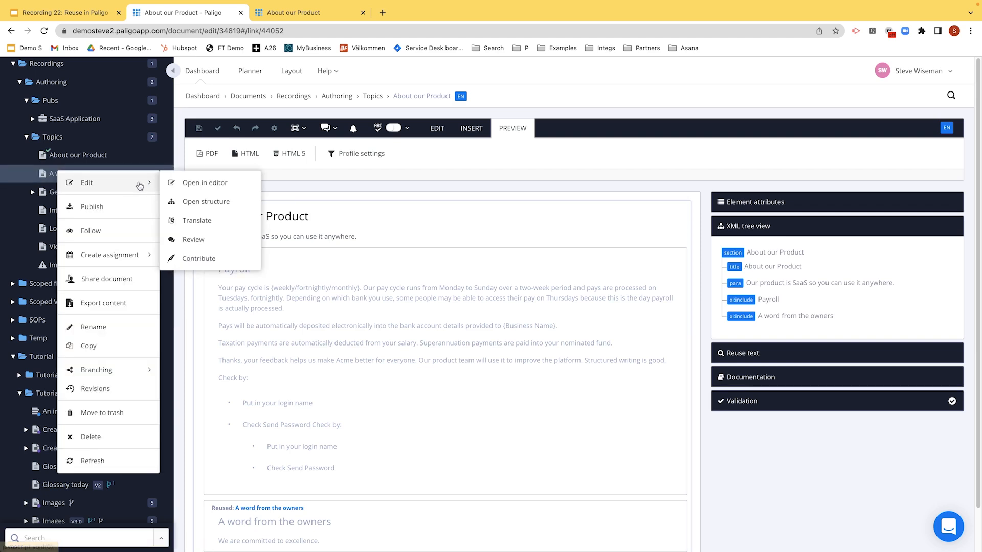
Show the owners component's structure, indenting Introduction under Logging in and outdenting it back
{"action": "left_click", "coordinate": [205, 201]}
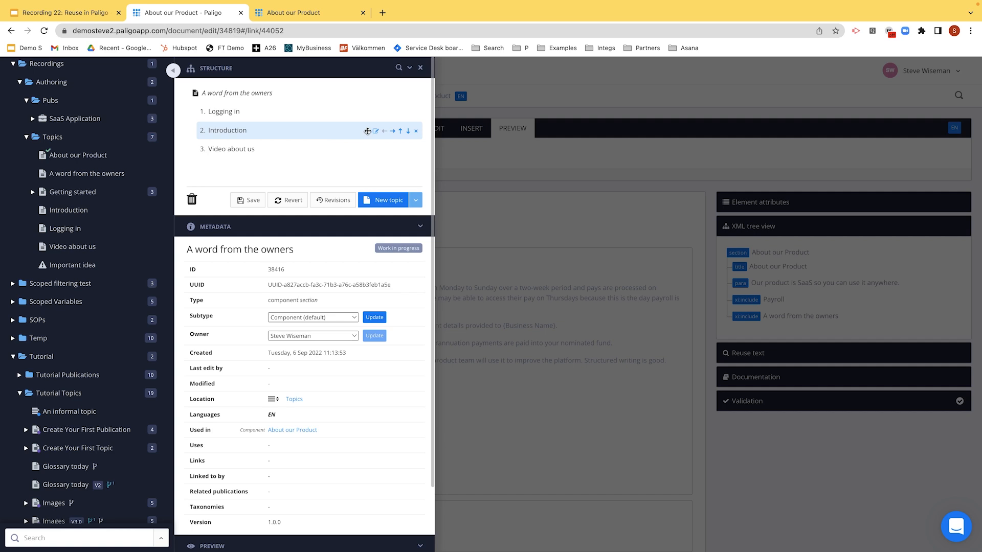
{"action": "left_click", "coordinate": [392, 131]}
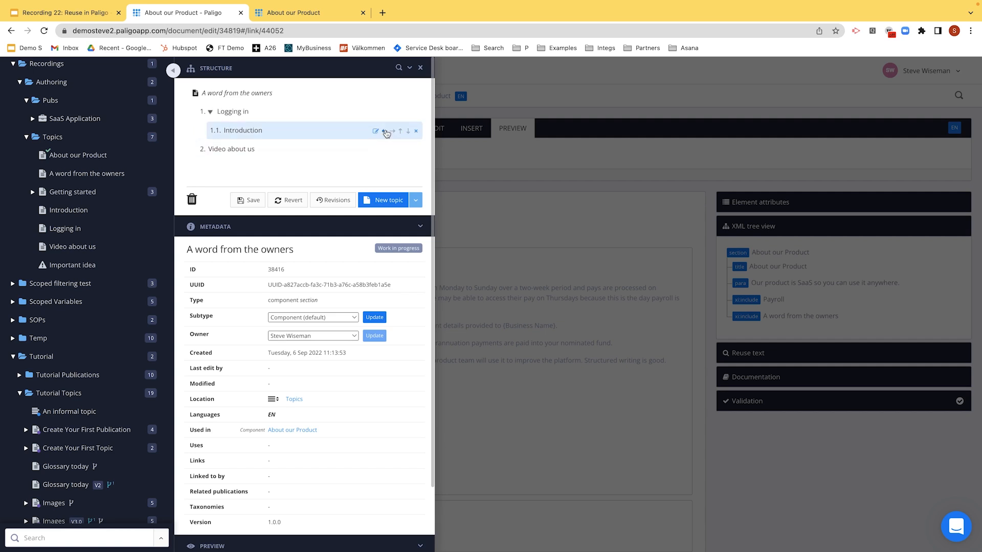
{"action": "left_click", "coordinate": [387, 132]}
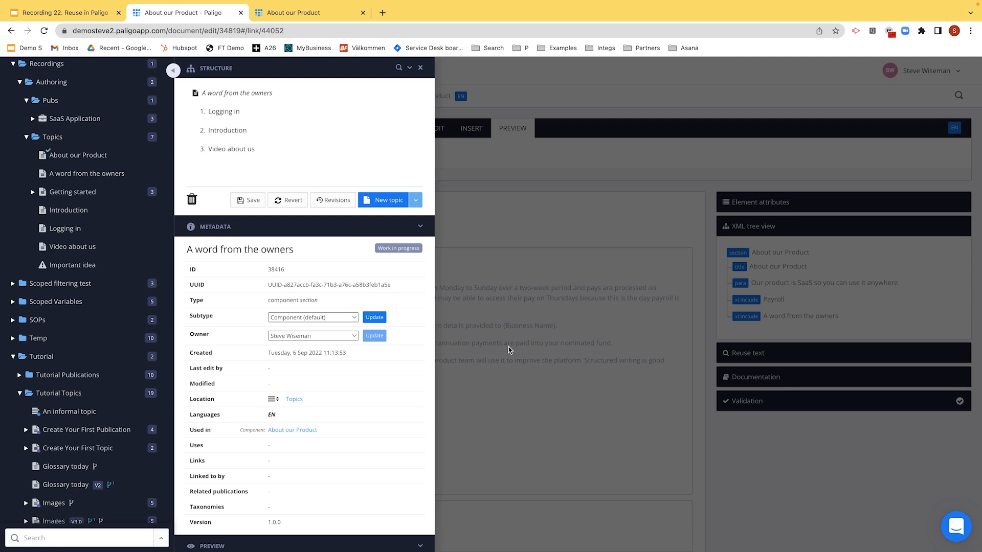
{"action": "mouse_move", "coordinate": [520, 341]}
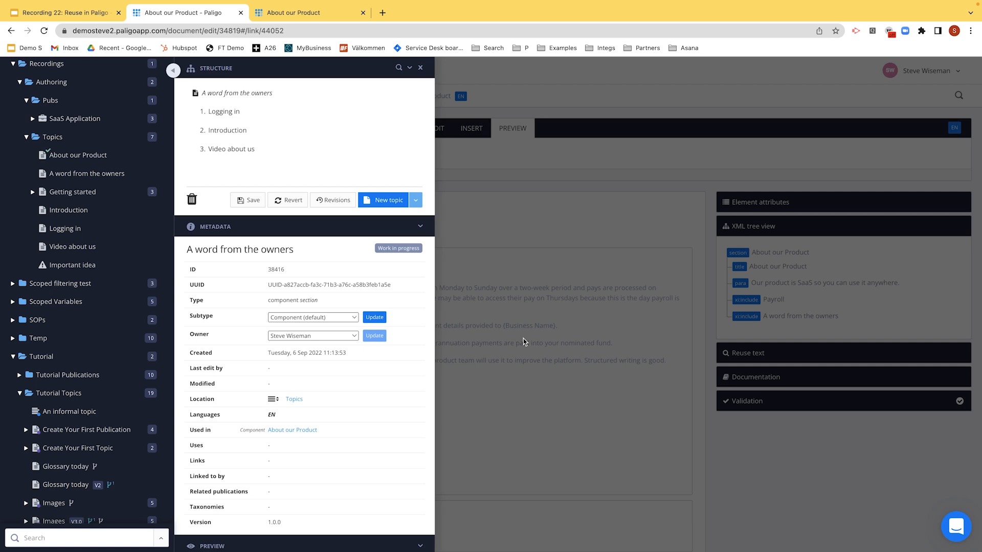
{"action": "mouse_move", "coordinate": [513, 127]}
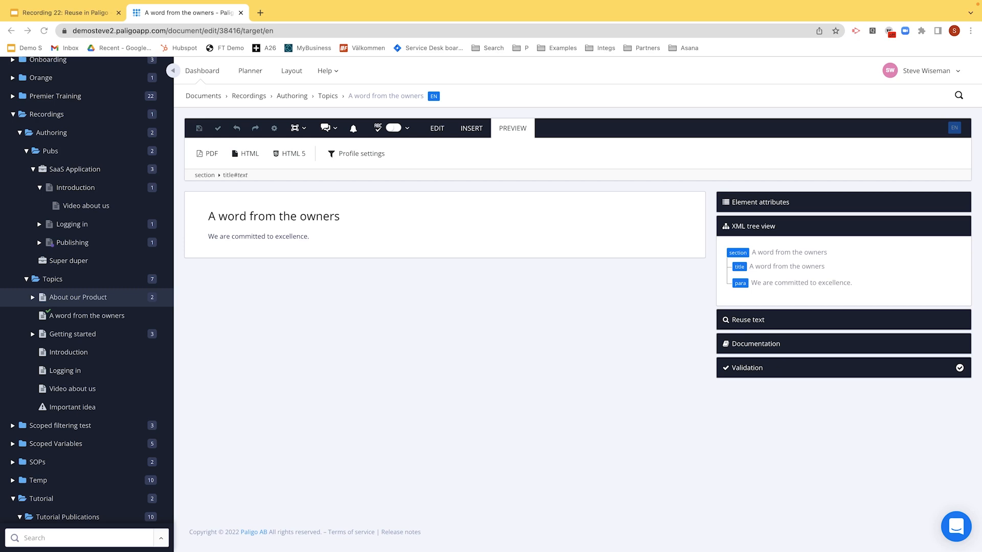
{"action": "mouse_move", "coordinate": [150, 121]}
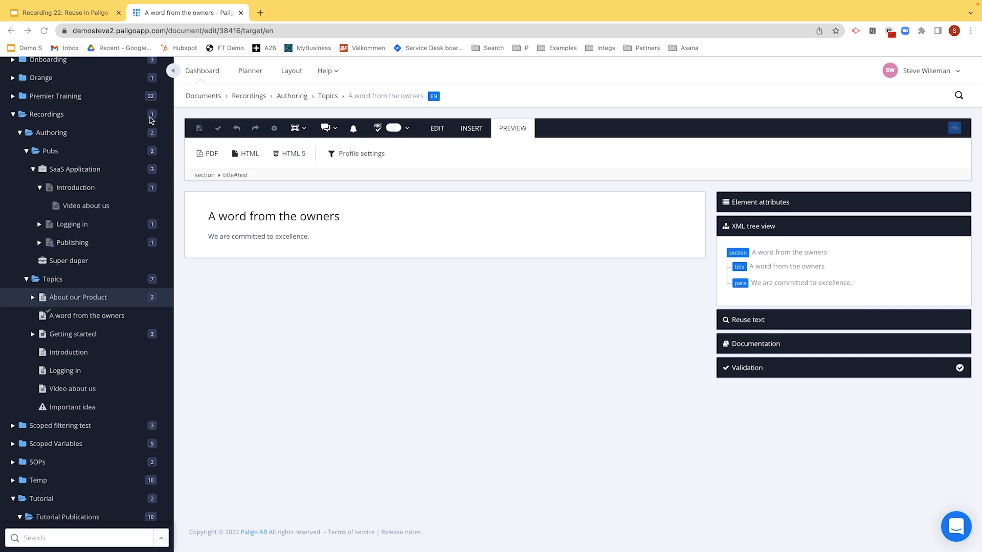
Add 'A word from the owners' to the SaaS Application structure as a Structure reuse
{"action": "left_click", "coordinate": [73, 168]}
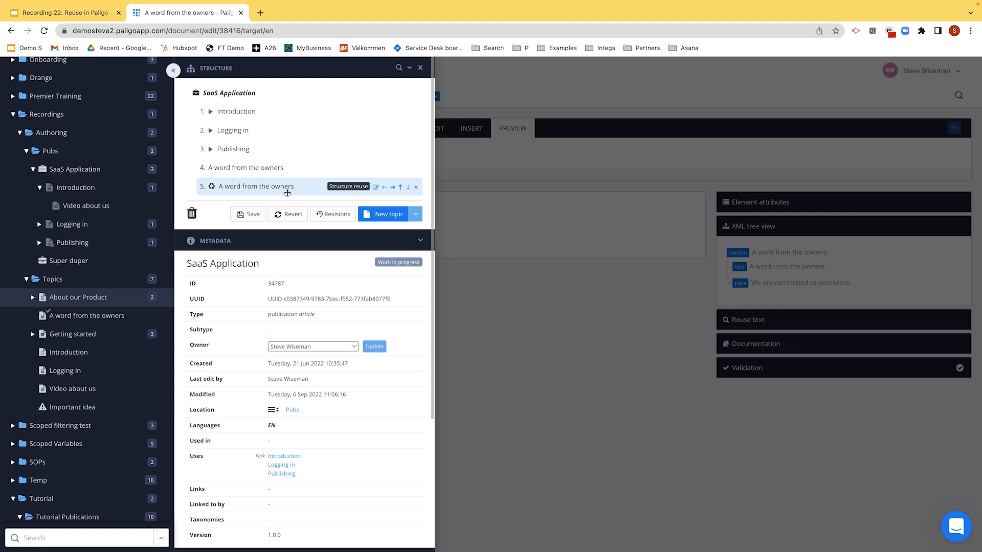
{"action": "mouse_move", "coordinate": [186, 314]}
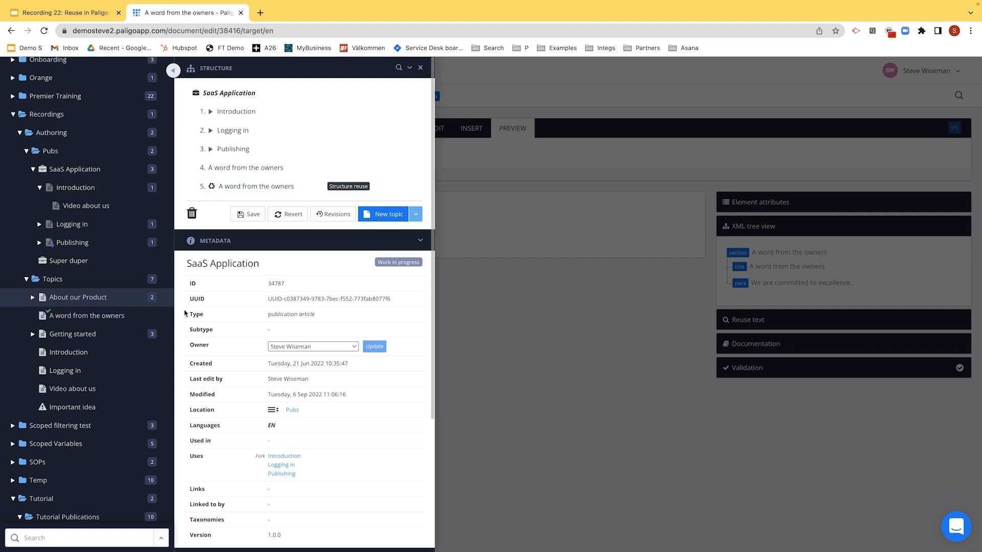